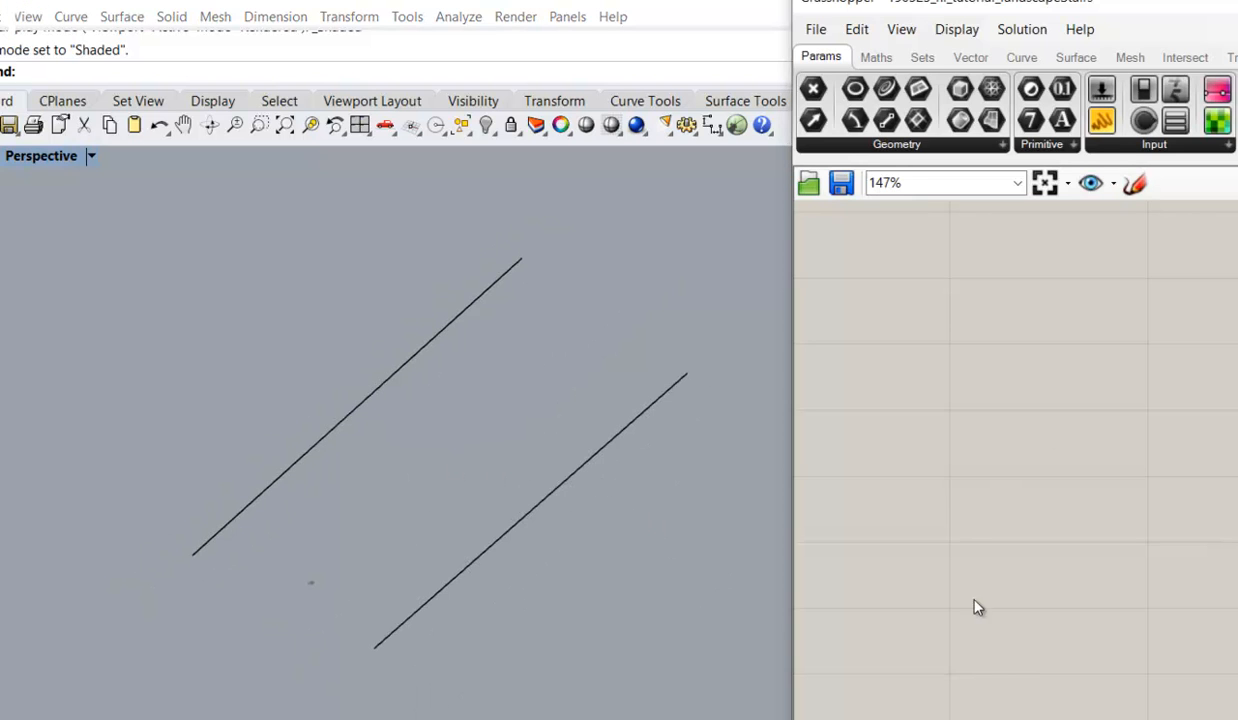
Place a Curve parameter, copy it, and reference a Rhino line into one
text(curve)
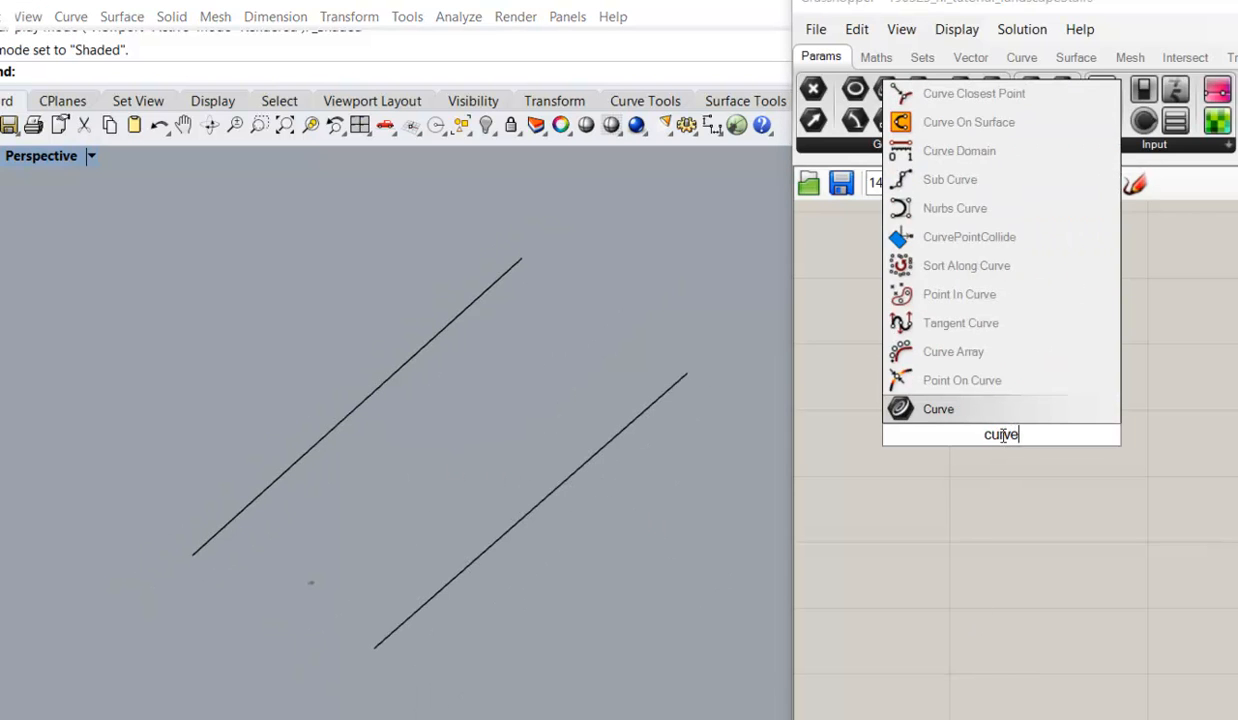
click(938, 408)
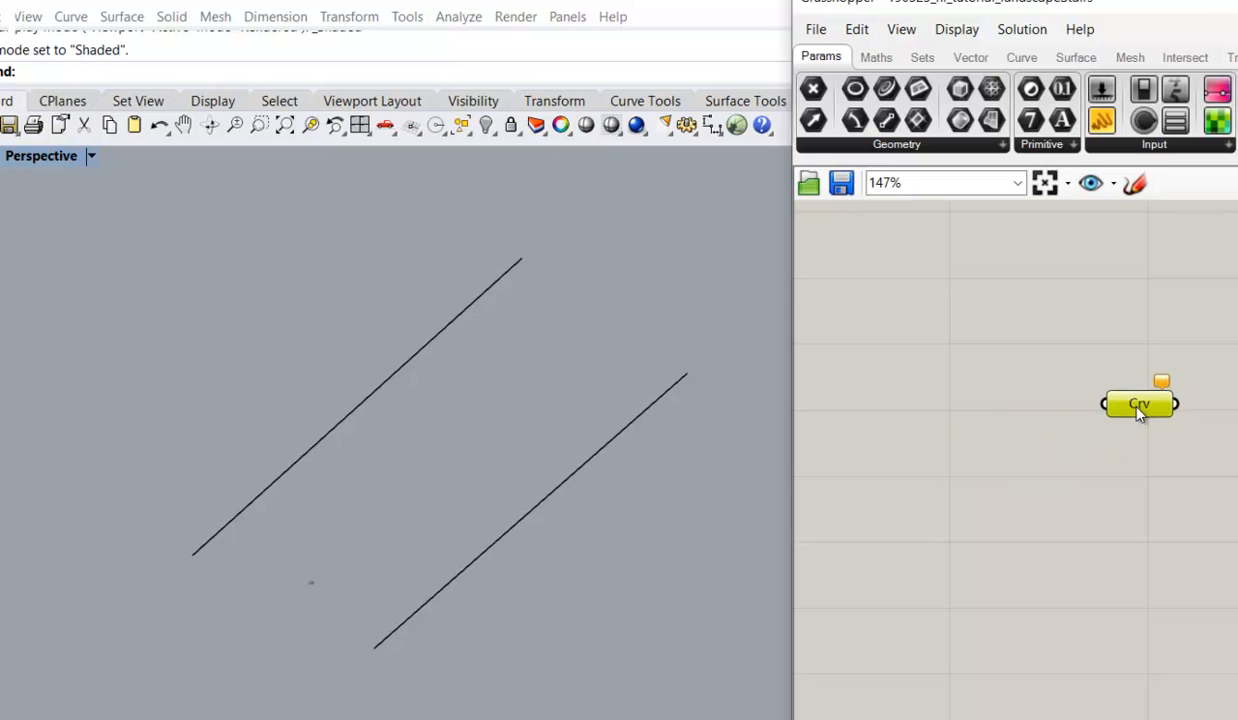
drag(1140, 404, 1013, 448)
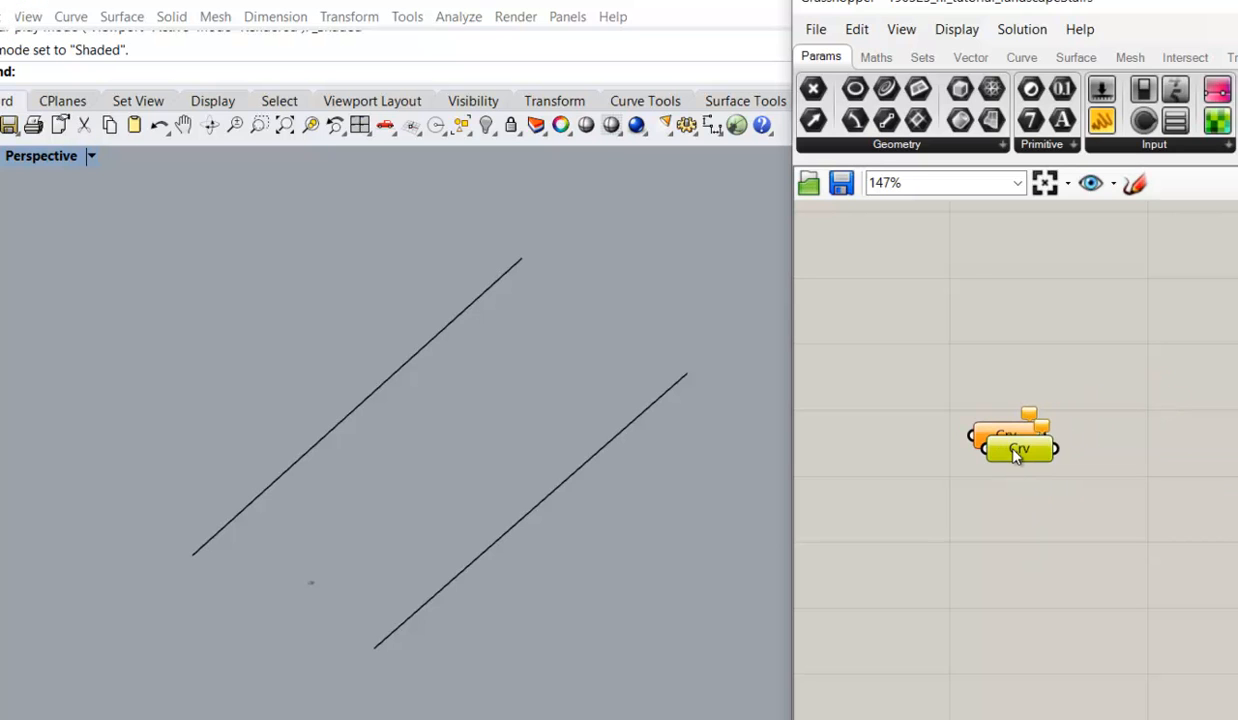
right_click(1015, 445)
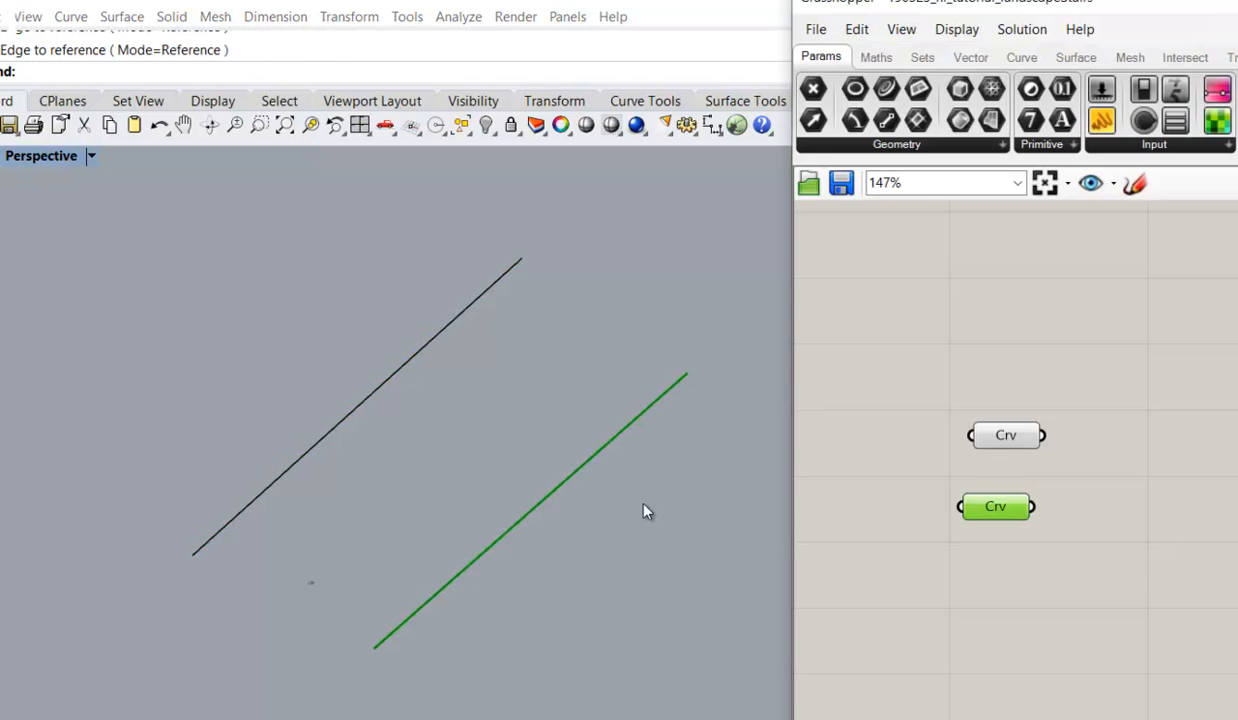
mouse_move(1015, 510)
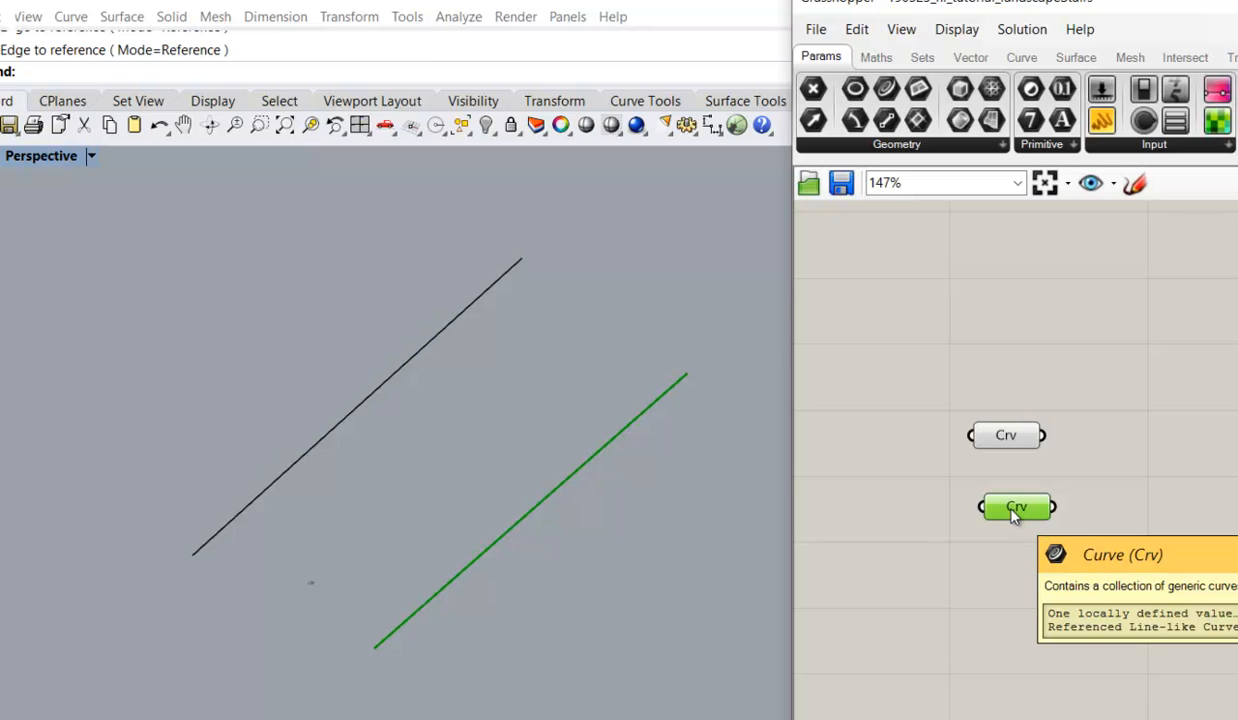
mouse_move(1100, 488)
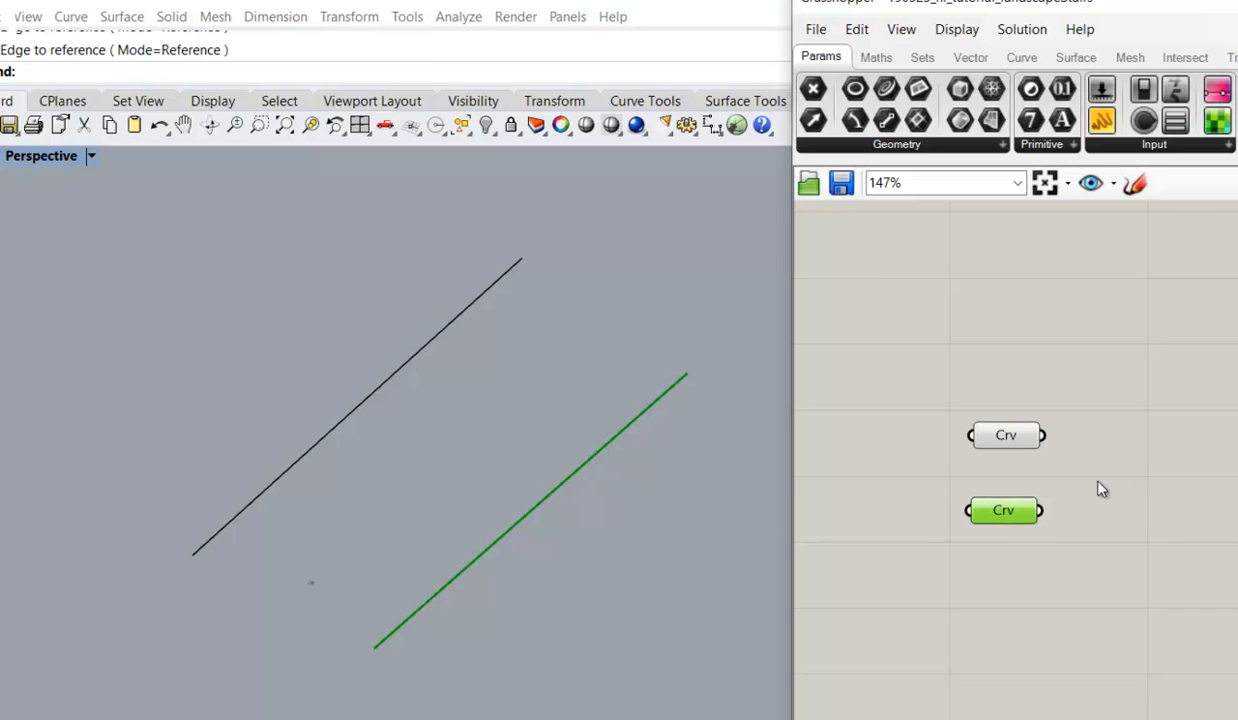
mouse_move(1154, 476)
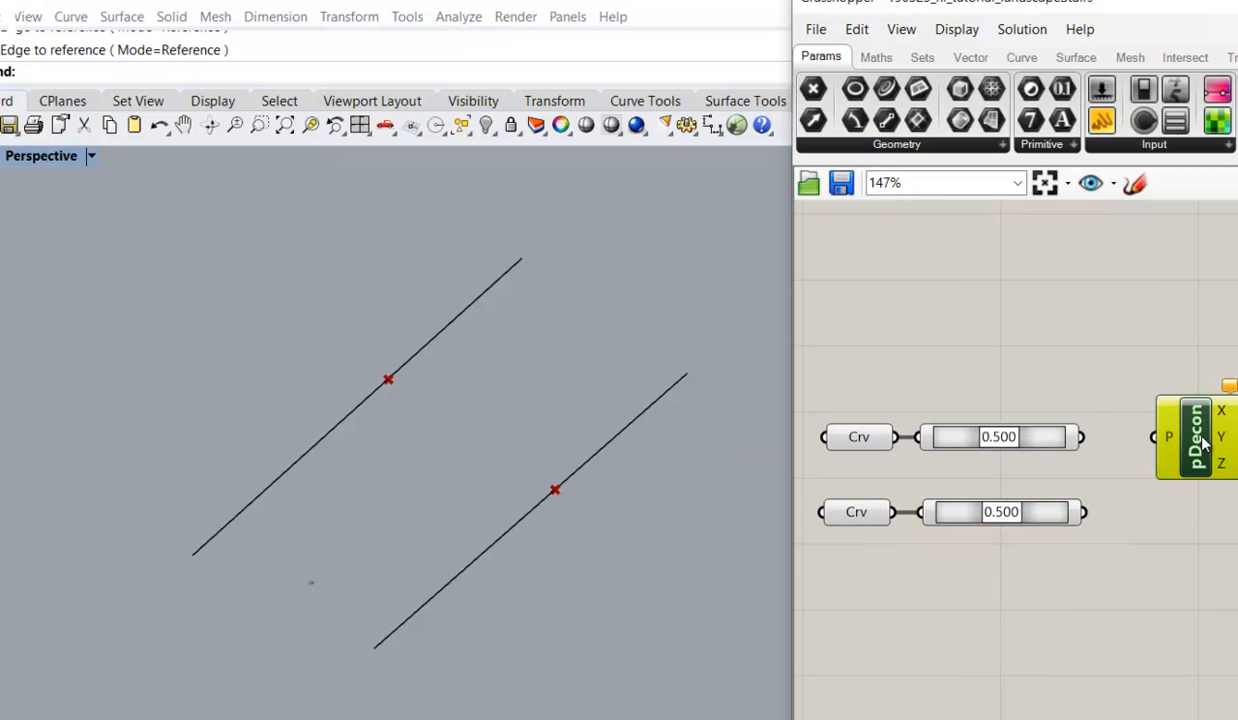
Deconstruct both midpoints, subtract their heights, and add a 0–100 number slider
drag(1197, 437, 1150, 437)
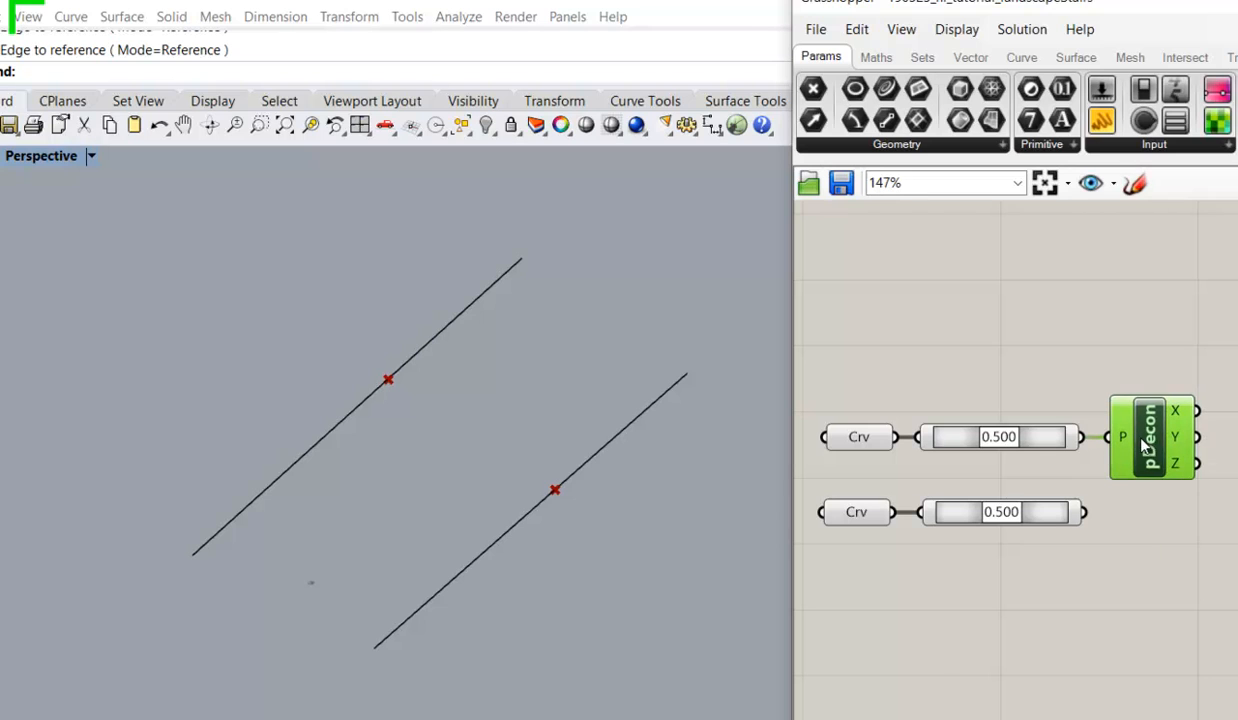
drag(1150, 437, 1180, 508)
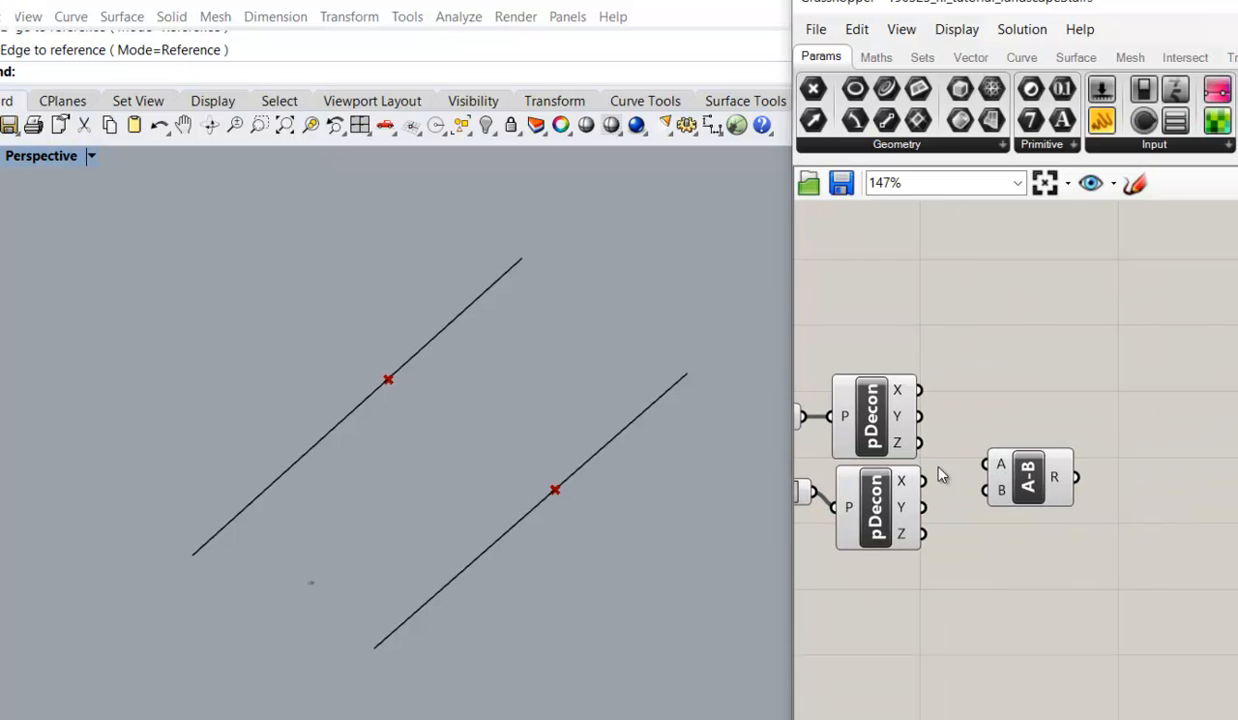
click(1028, 477)
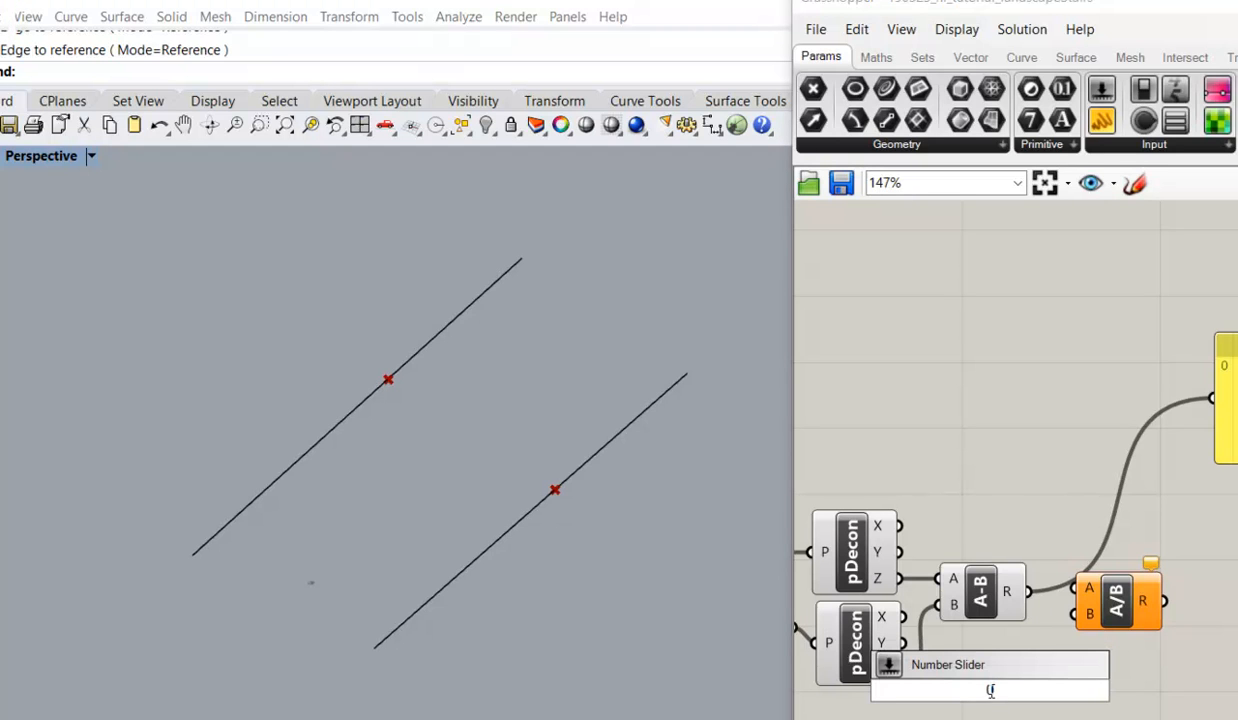
text(0<100<)
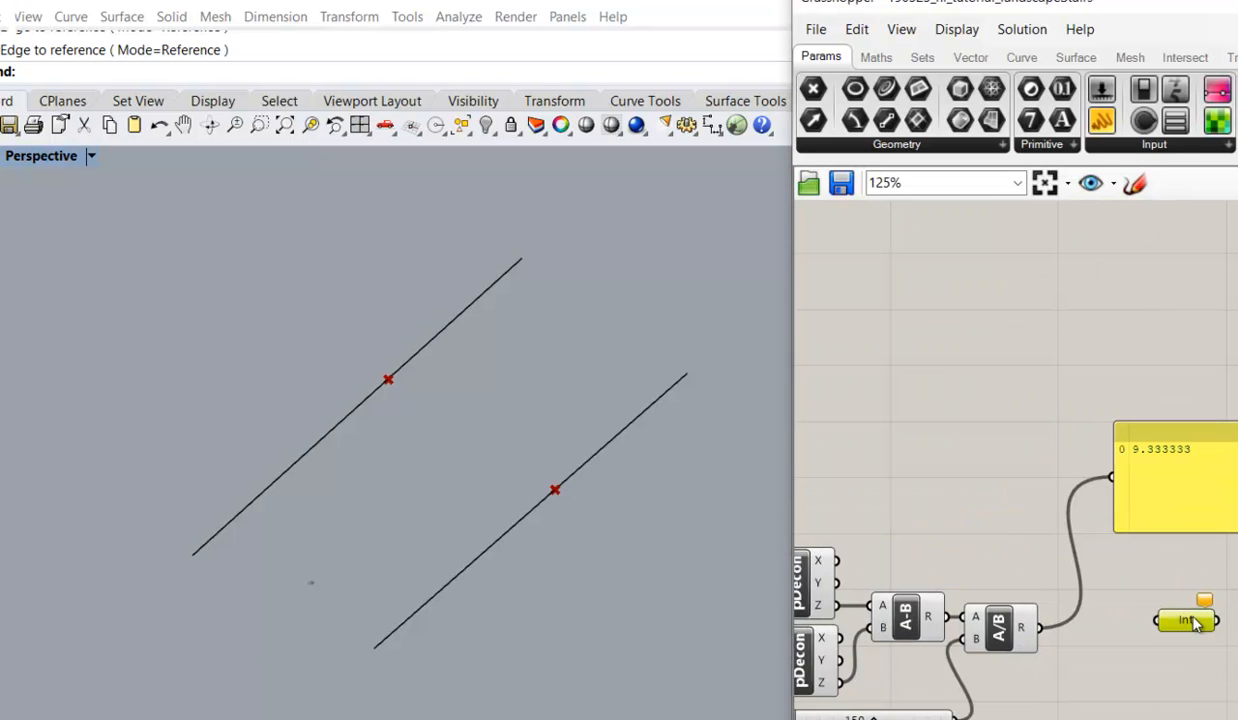
Add a Tween Curve component fed by both curve parameters
scroll(up, 3)
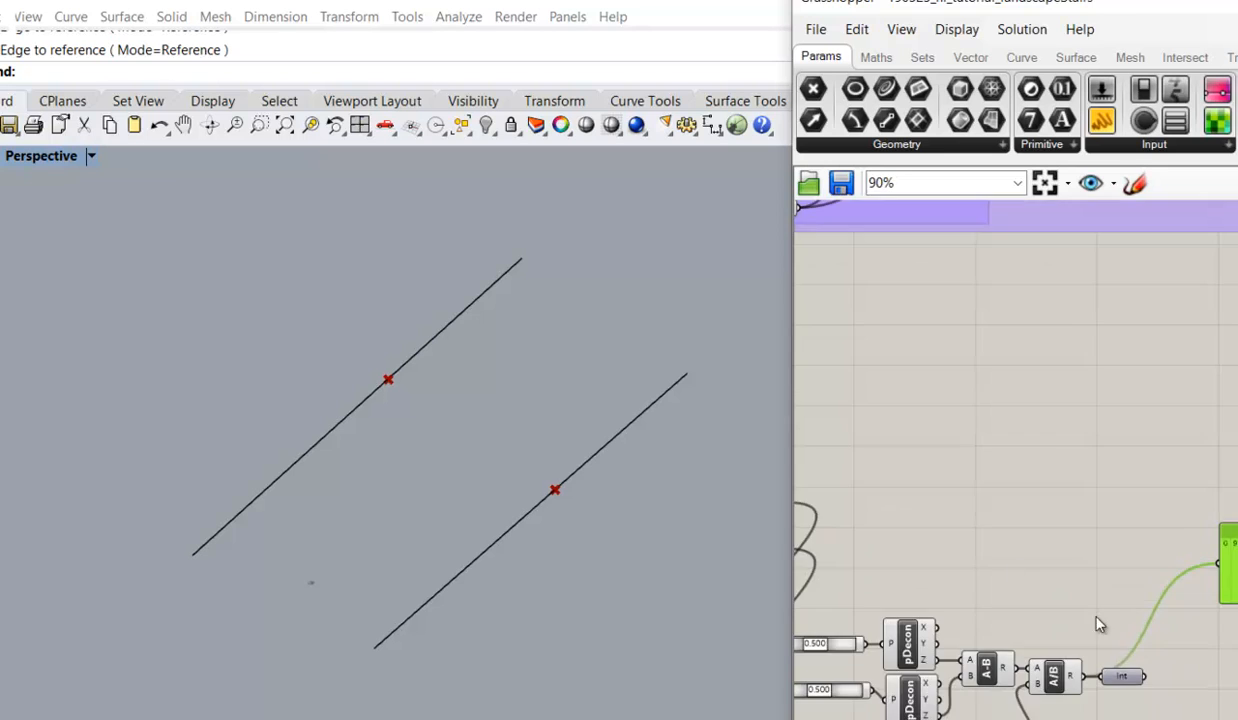
text(twe)
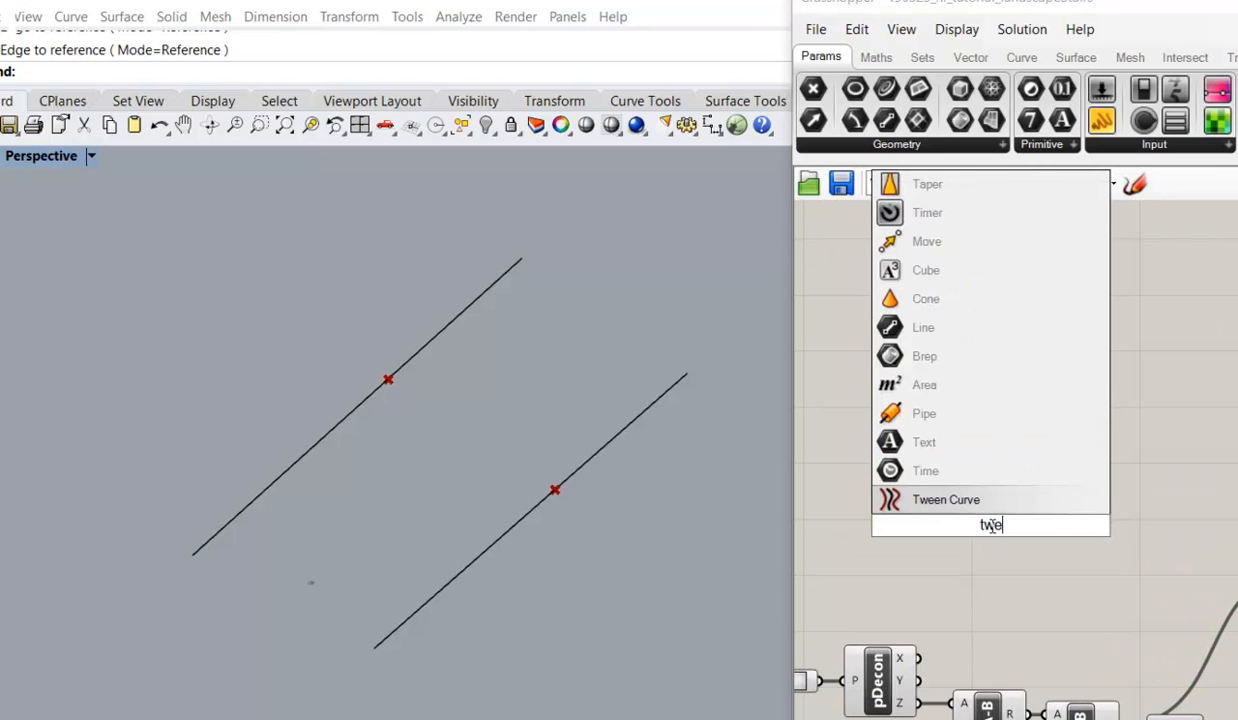
click(945, 499)
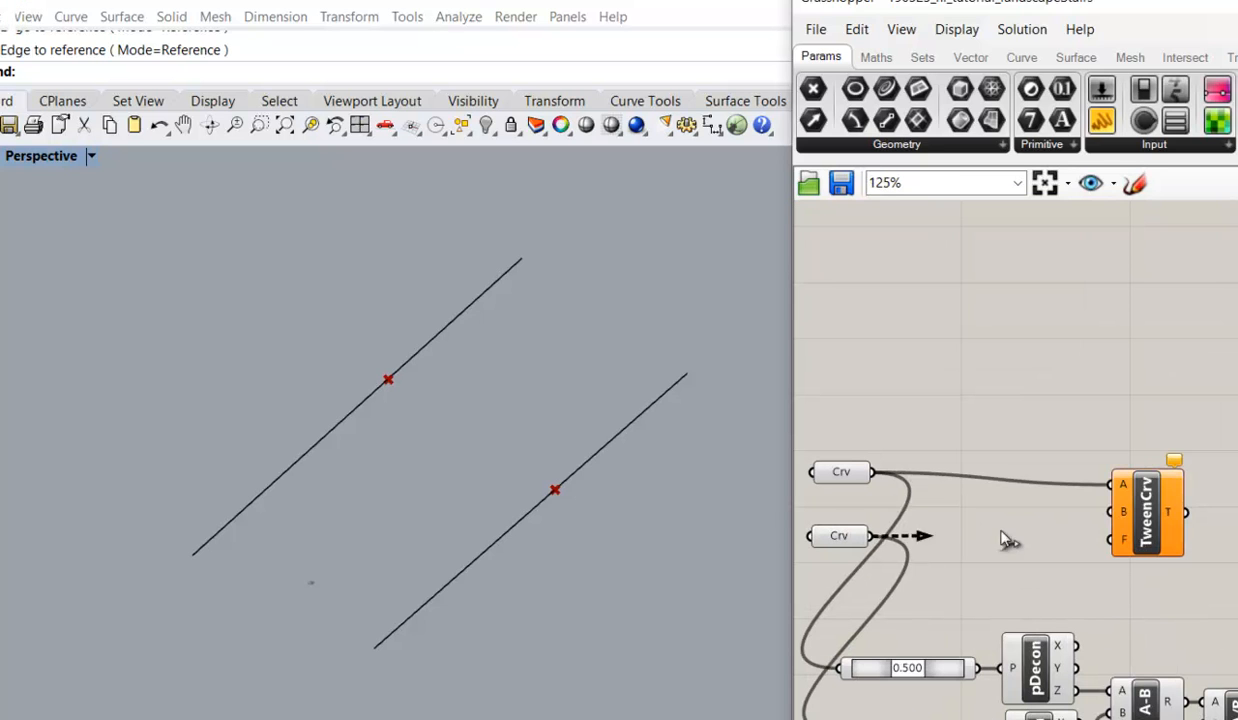
click(1147, 510)
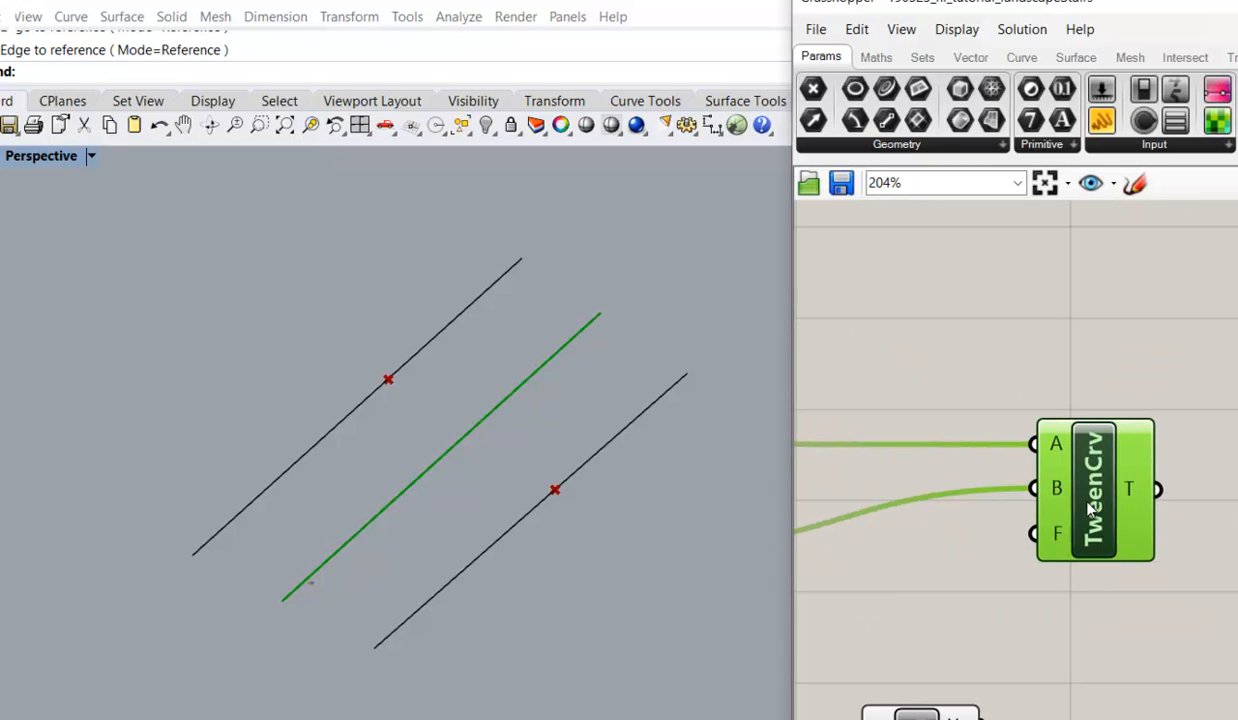
drag(1095, 490, 915, 495)
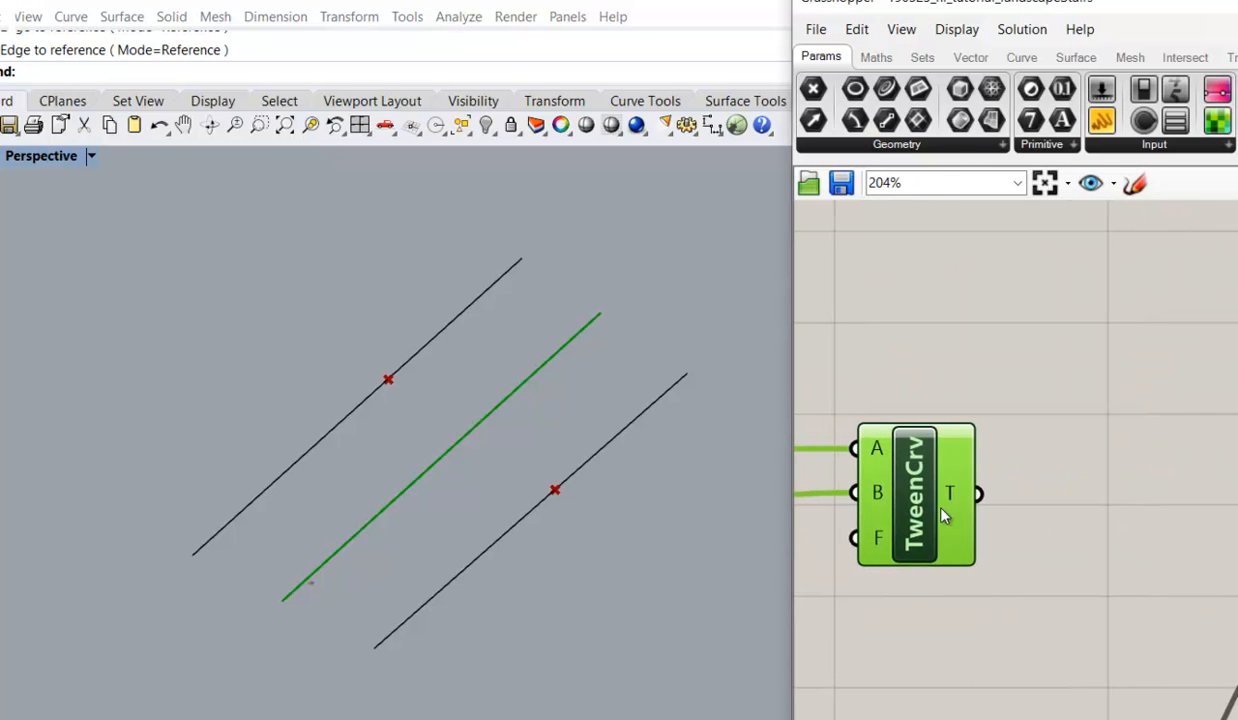
mouse_move(878, 538)
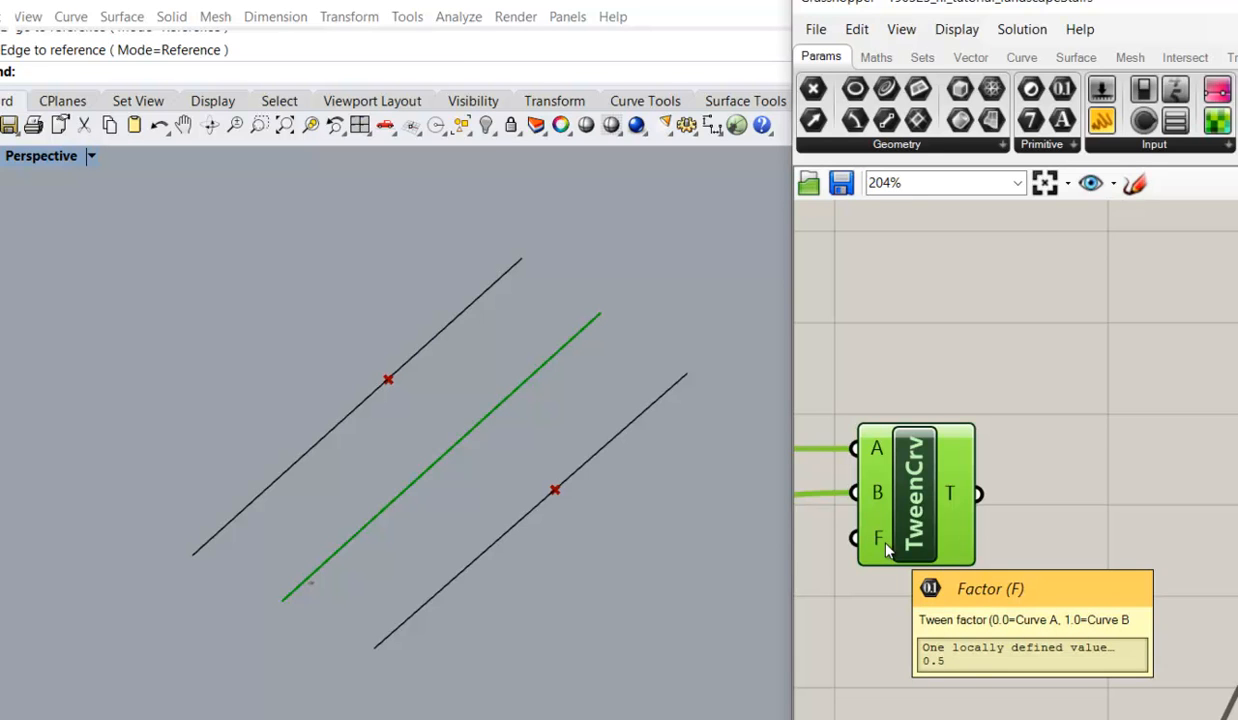
mouse_move(1079, 624)
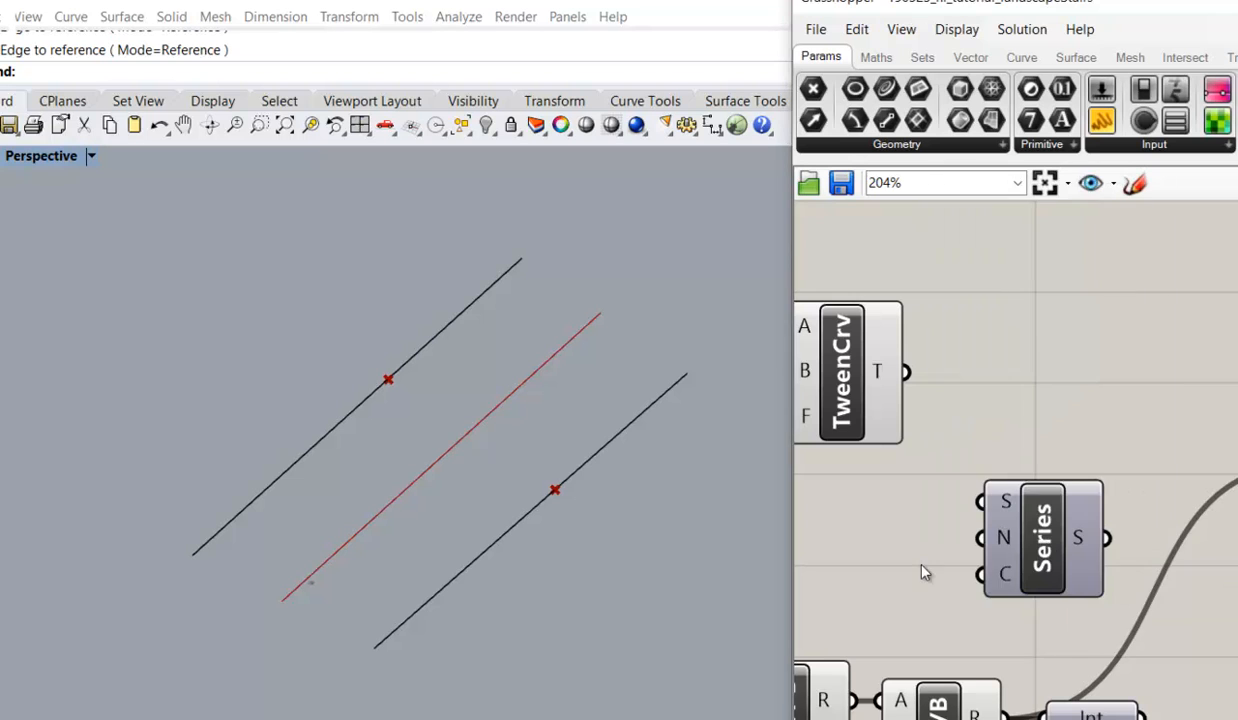
Feed a panel value of 1 into the division by the step count for Series
scroll(down, 3)
text(Panel)
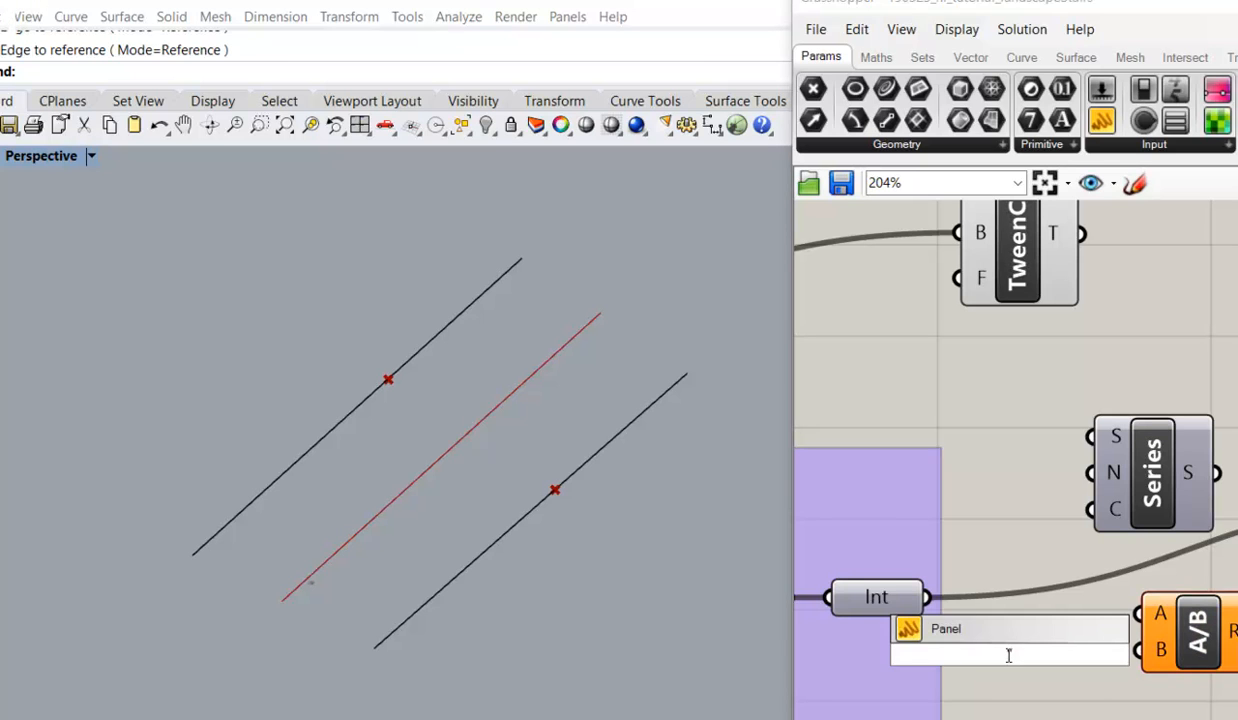
text(1)
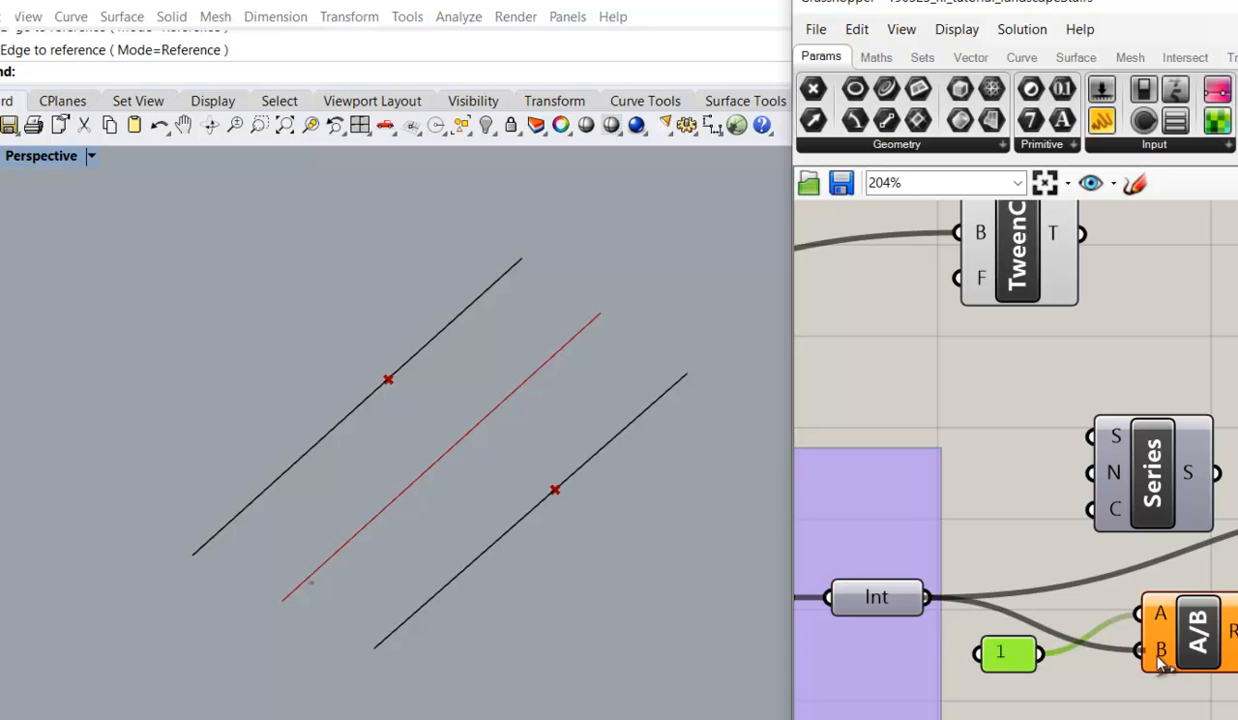
drag(1008, 653, 1075, 612)
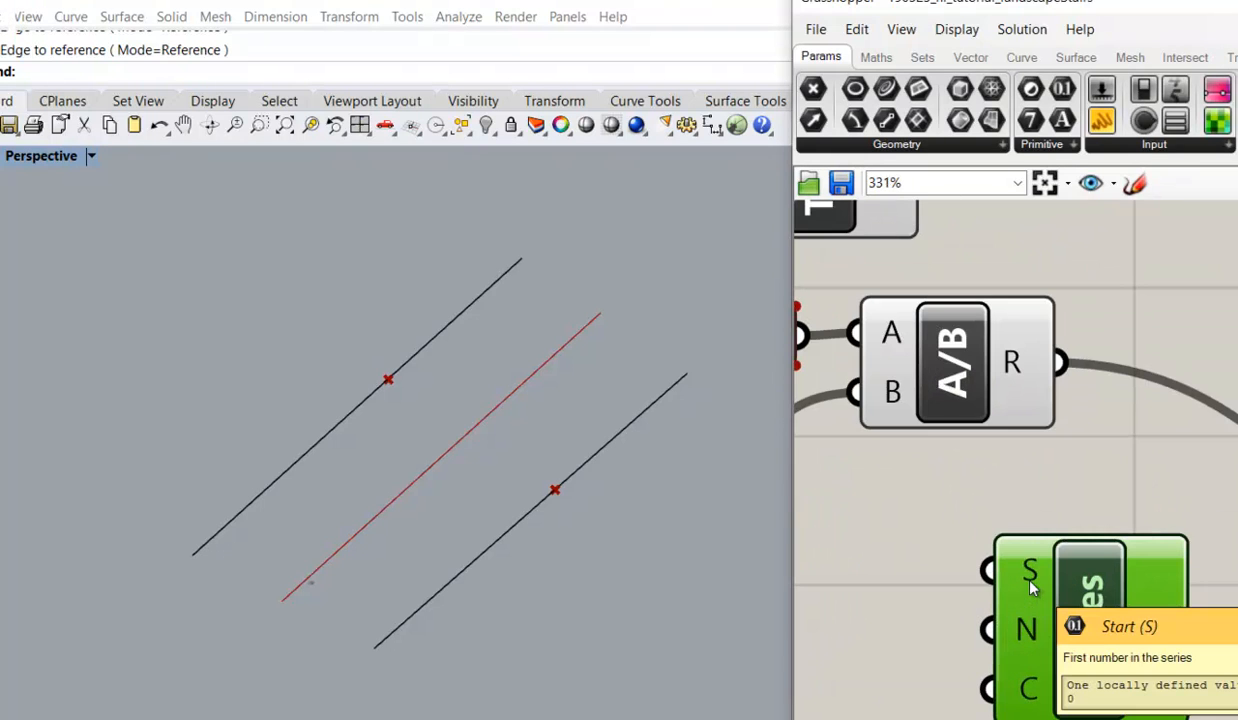
scroll(down, 3)
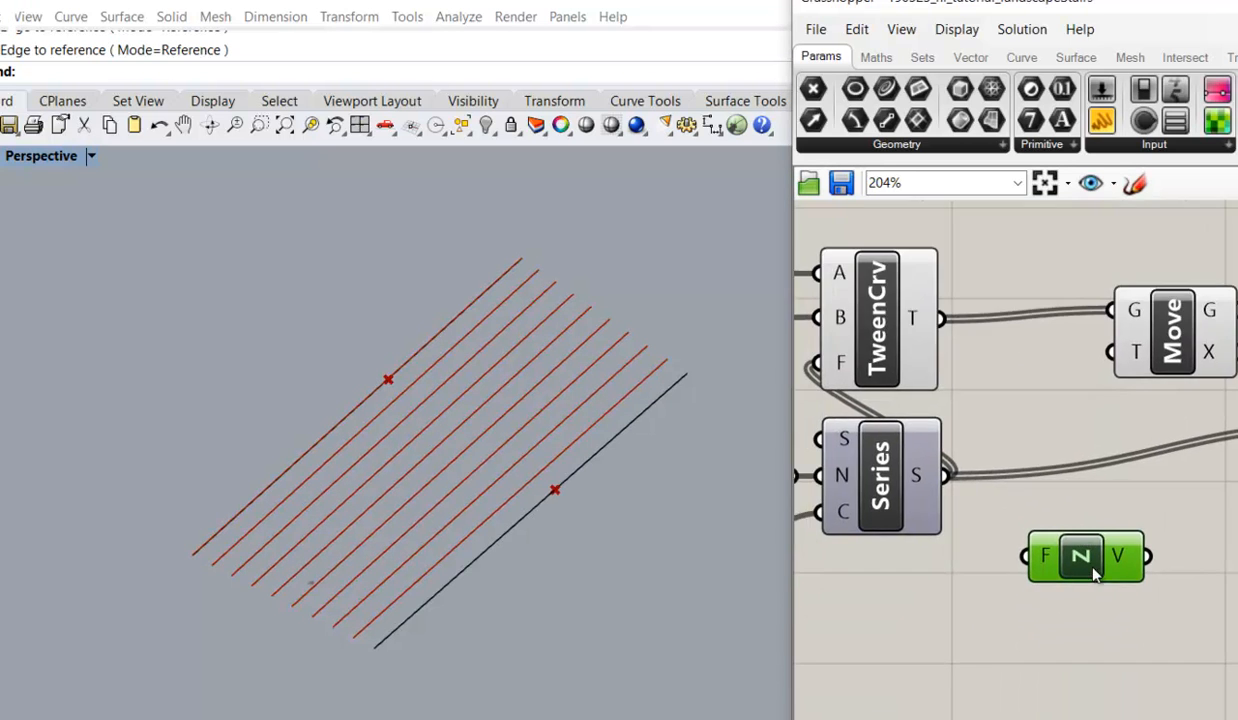
Position the negated Unit Z vector component beside the Move component
drag(1085, 557, 1030, 640)
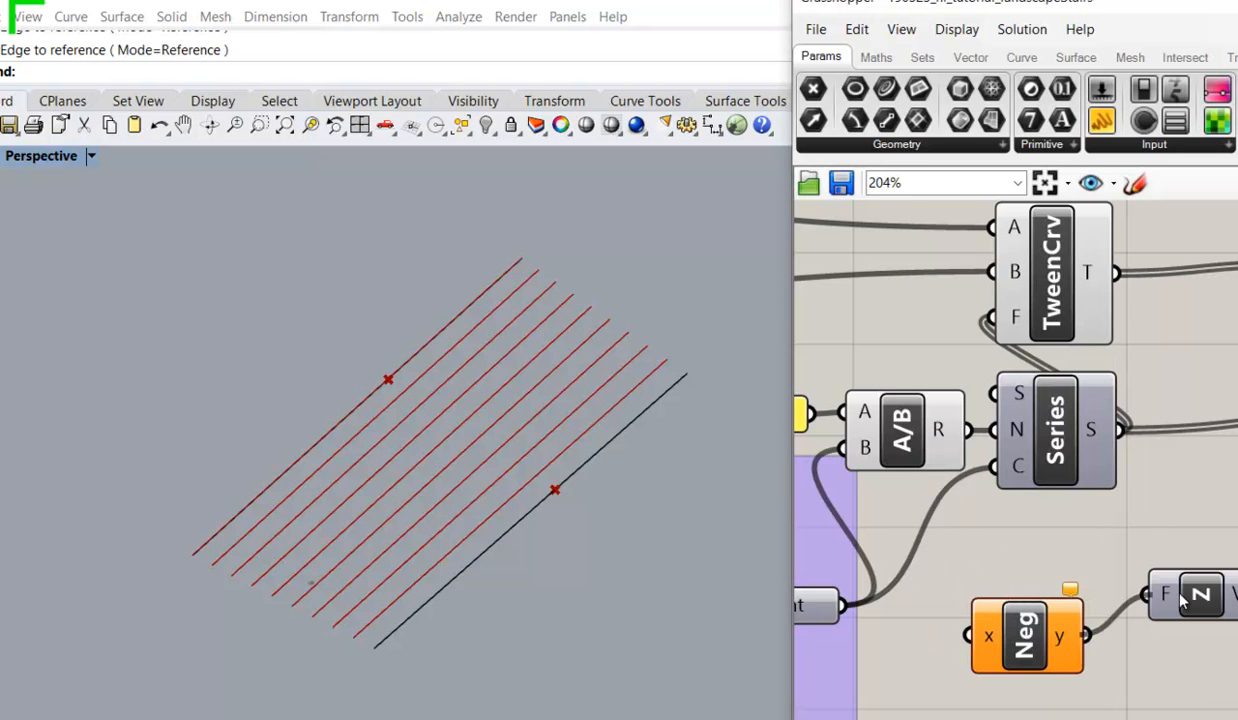
scroll(down, 3)
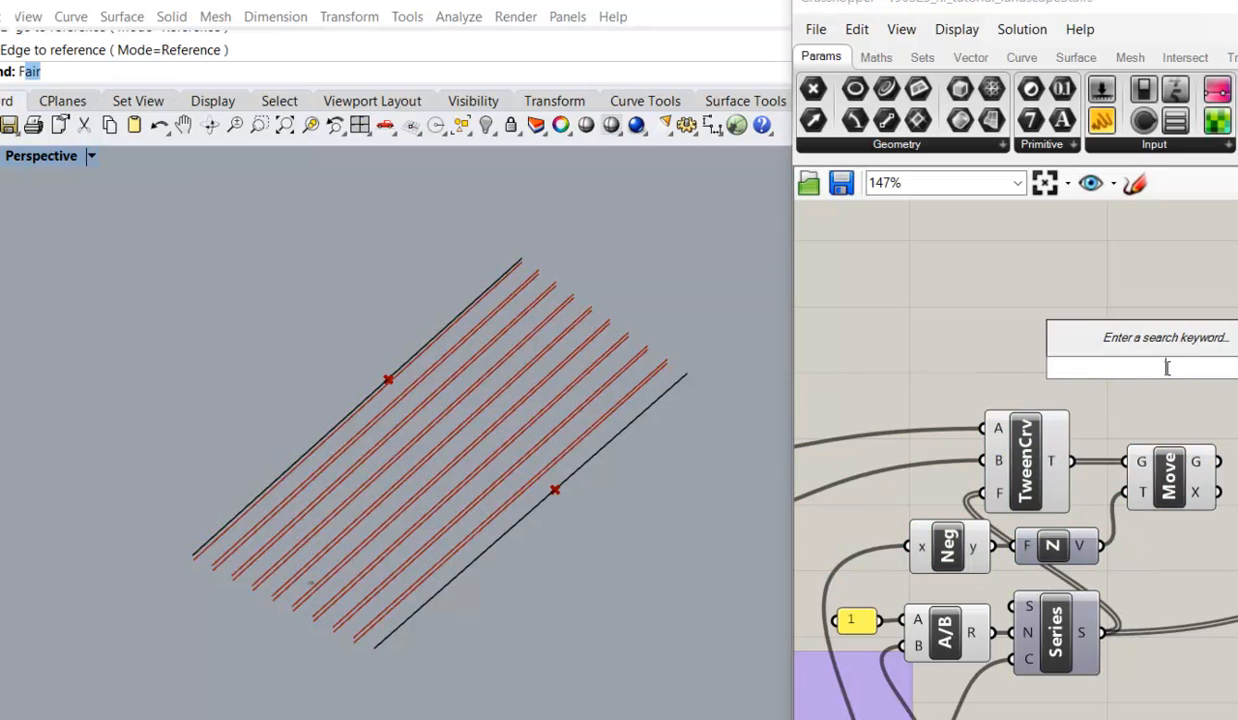
Extrude the tweened curves, rearrange components, and preview the step strips
text(extru)
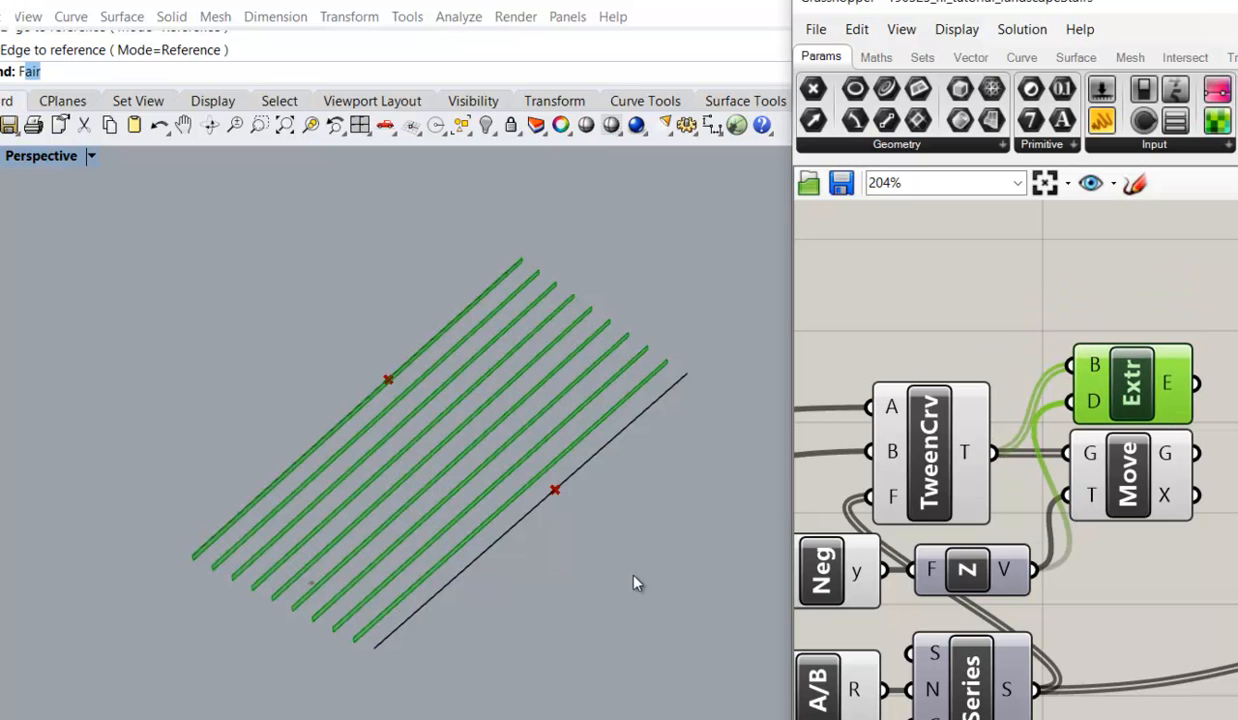
drag(638, 583, 377, 503)
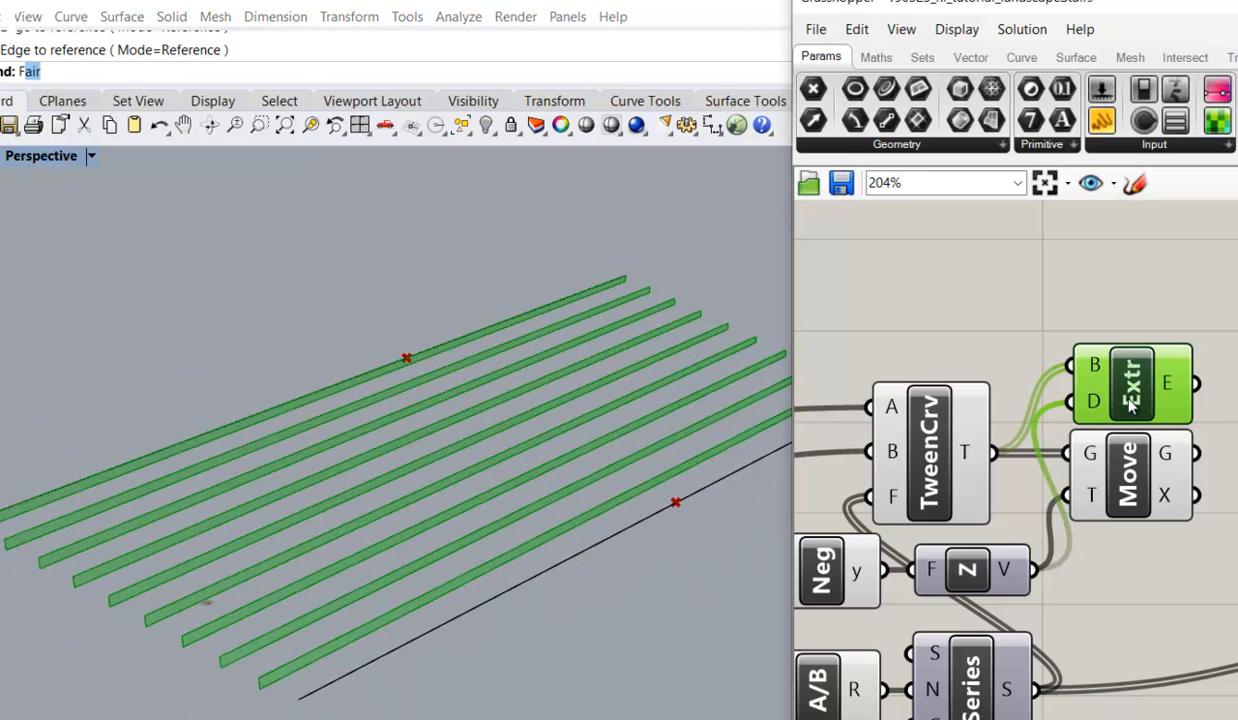
mouse_move(1155, 435)
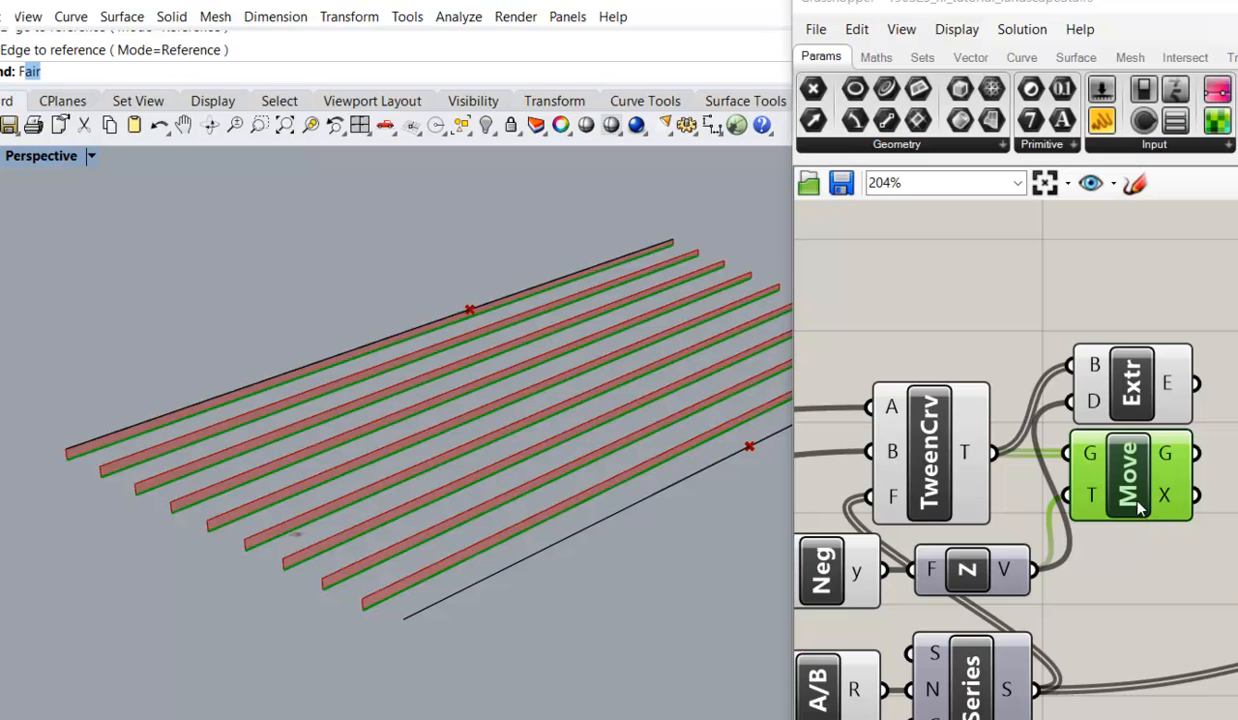
mouse_move(1130, 475)
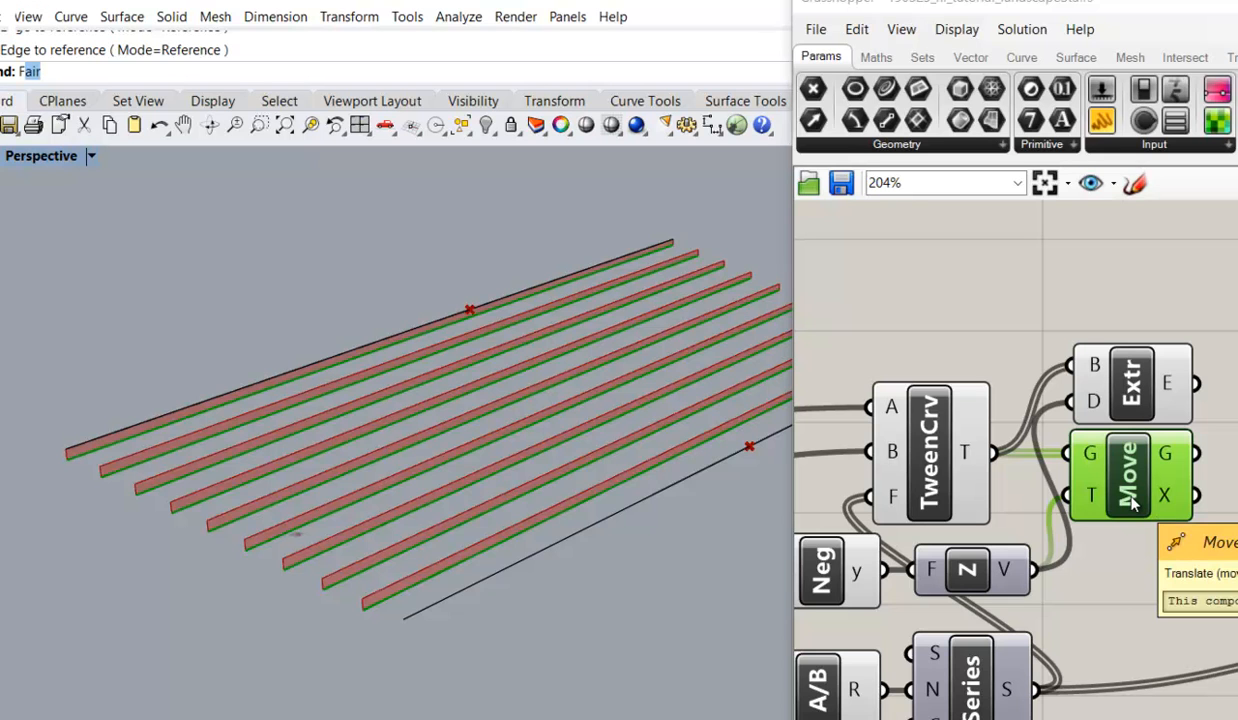
drag(1130, 475, 1127, 550)
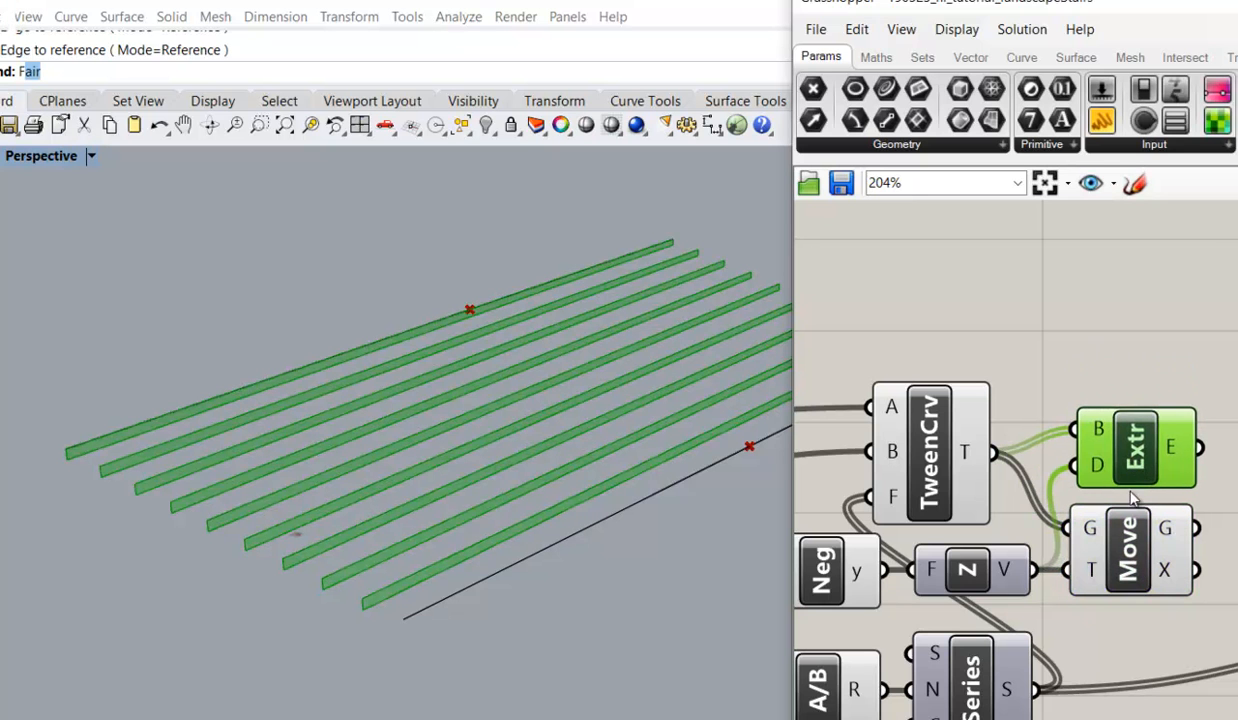
click(1135, 447)
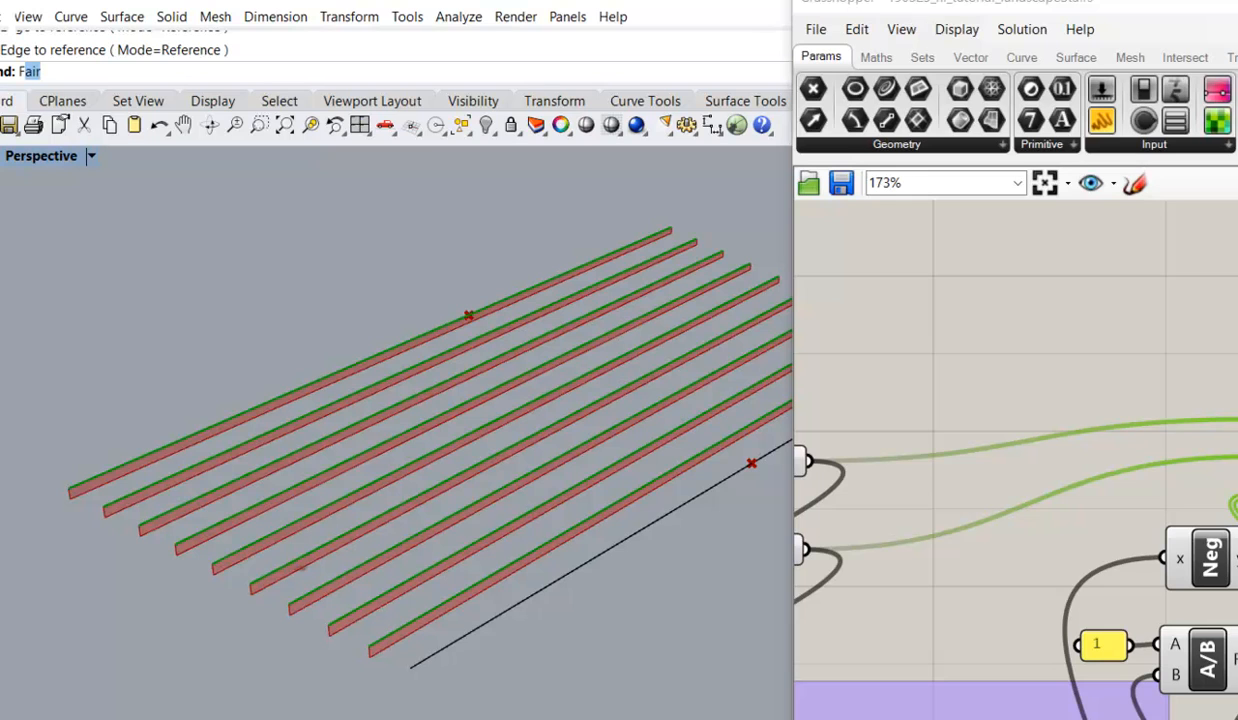
mouse_move(108, 478)
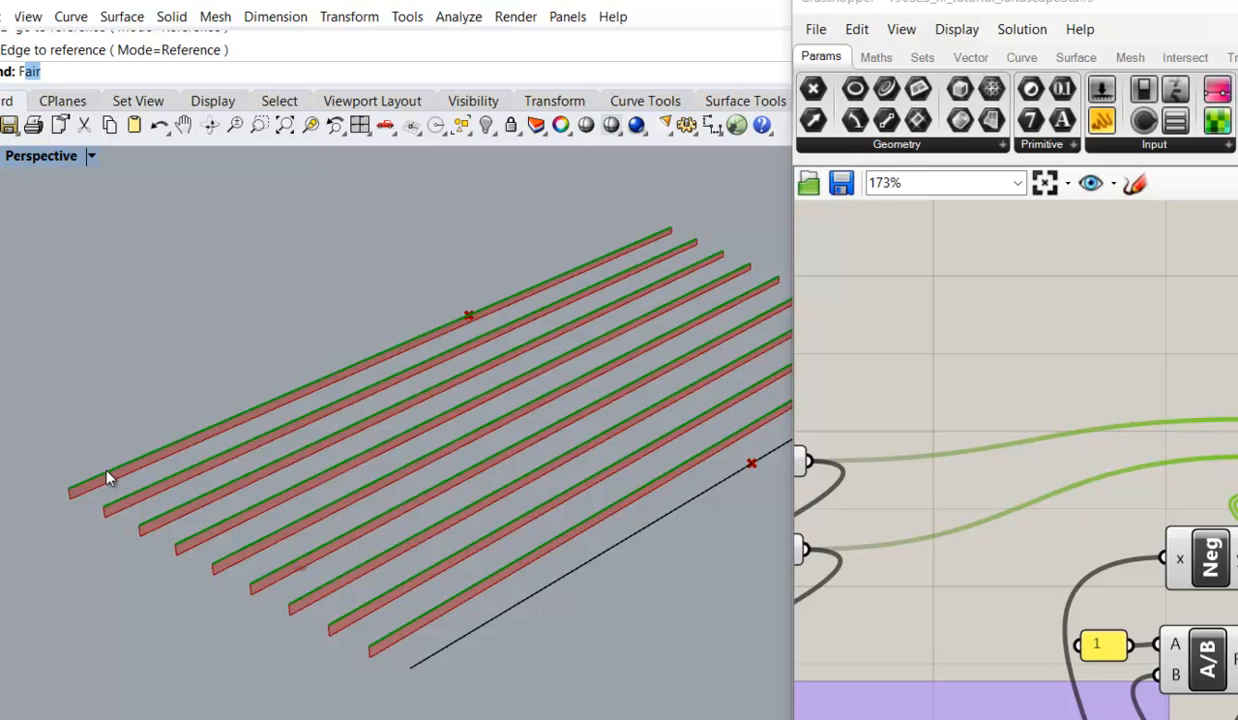
mouse_move(575, 570)
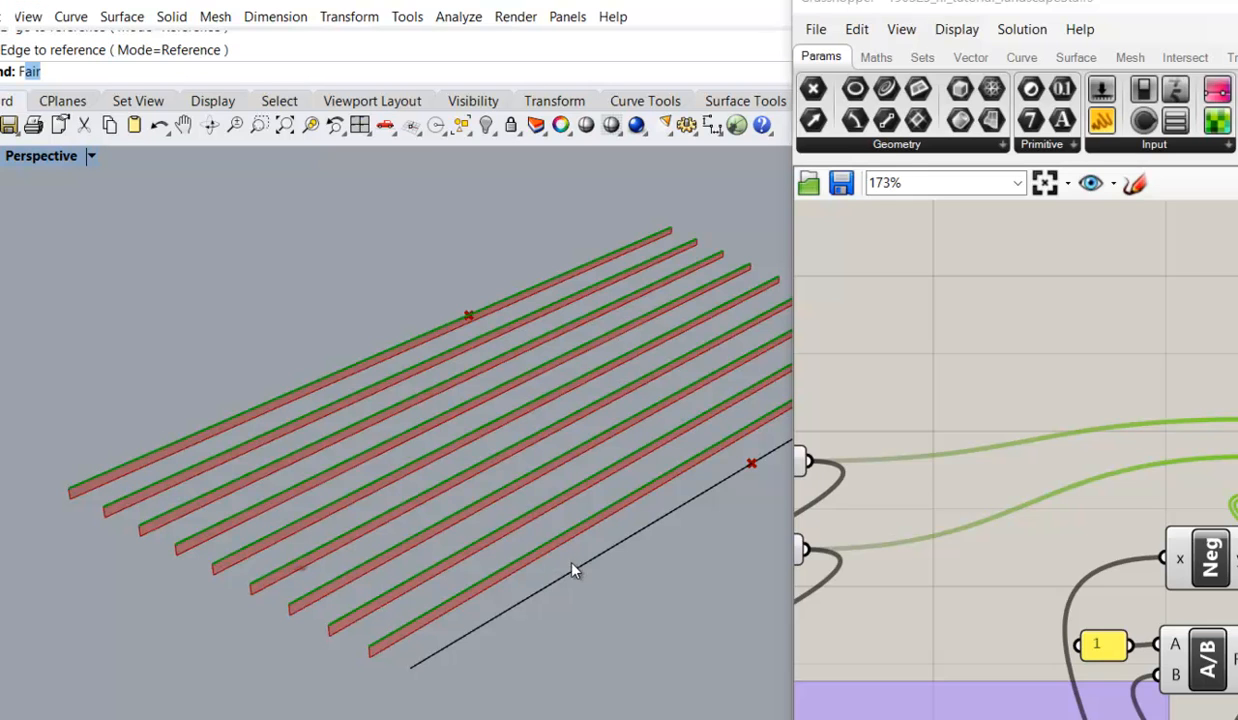
Add Cull Index removing index 0 and wire -1 into Insert Items' index
click(751, 462)
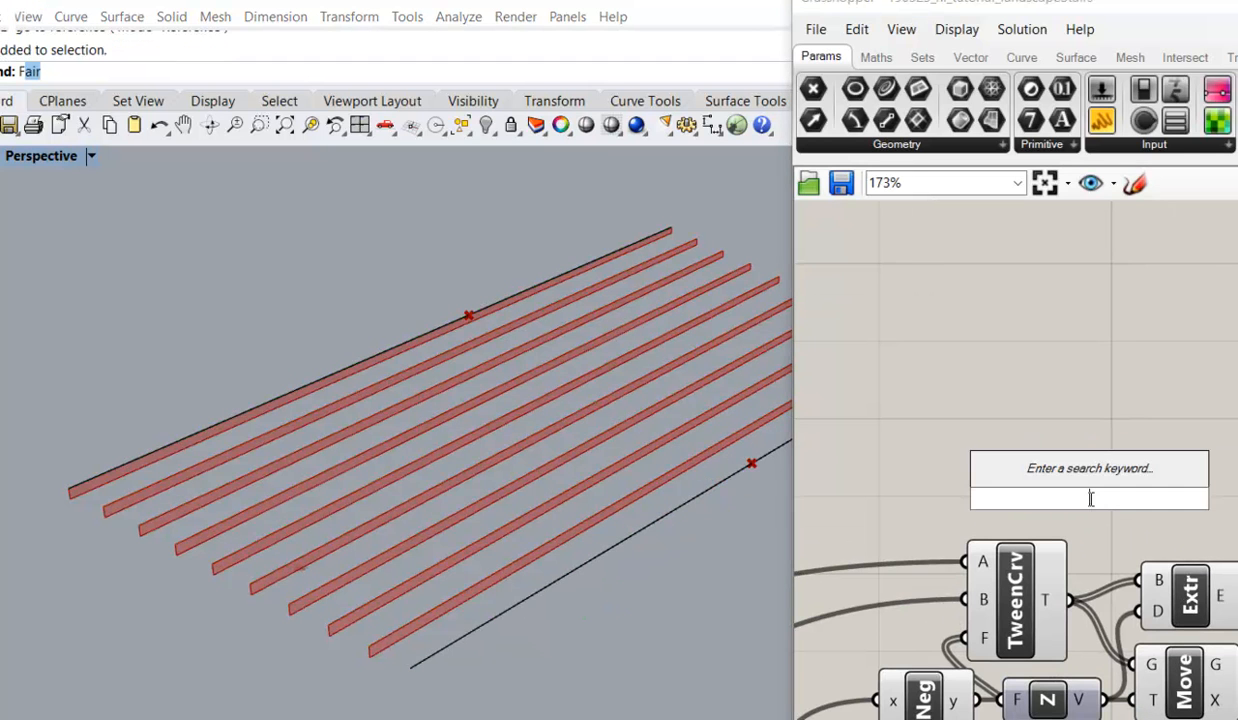
text(cull)
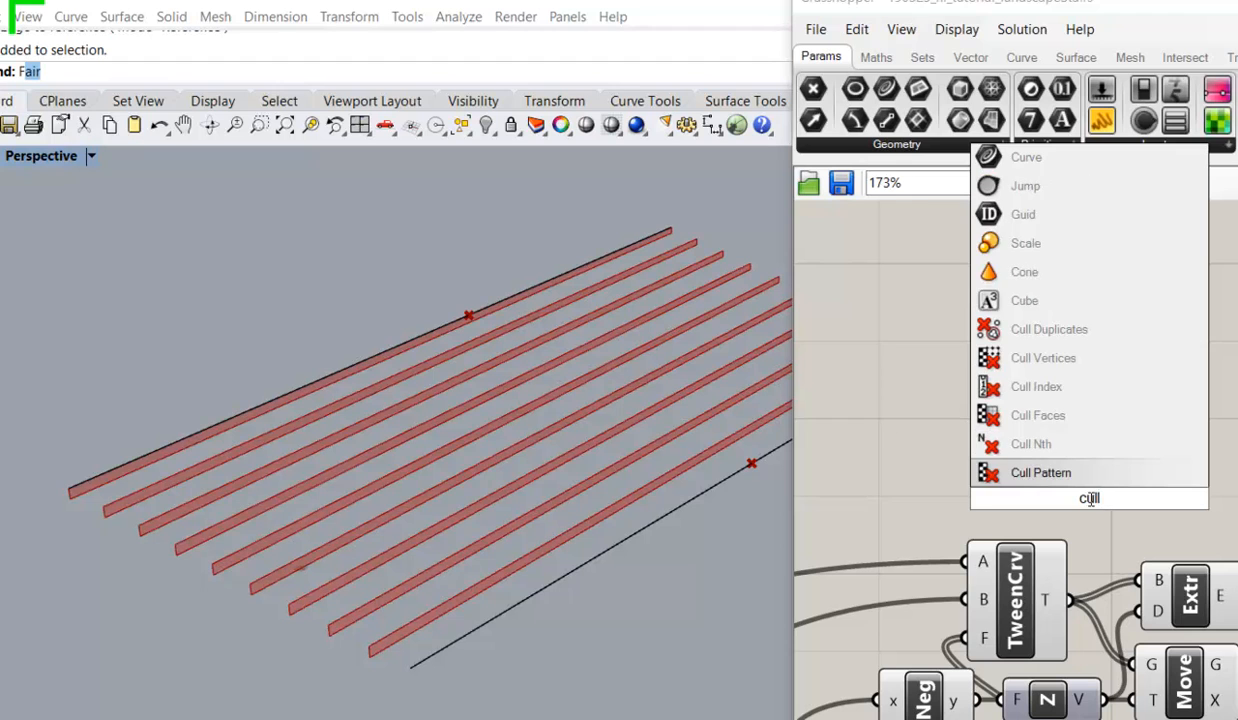
click(1040, 472)
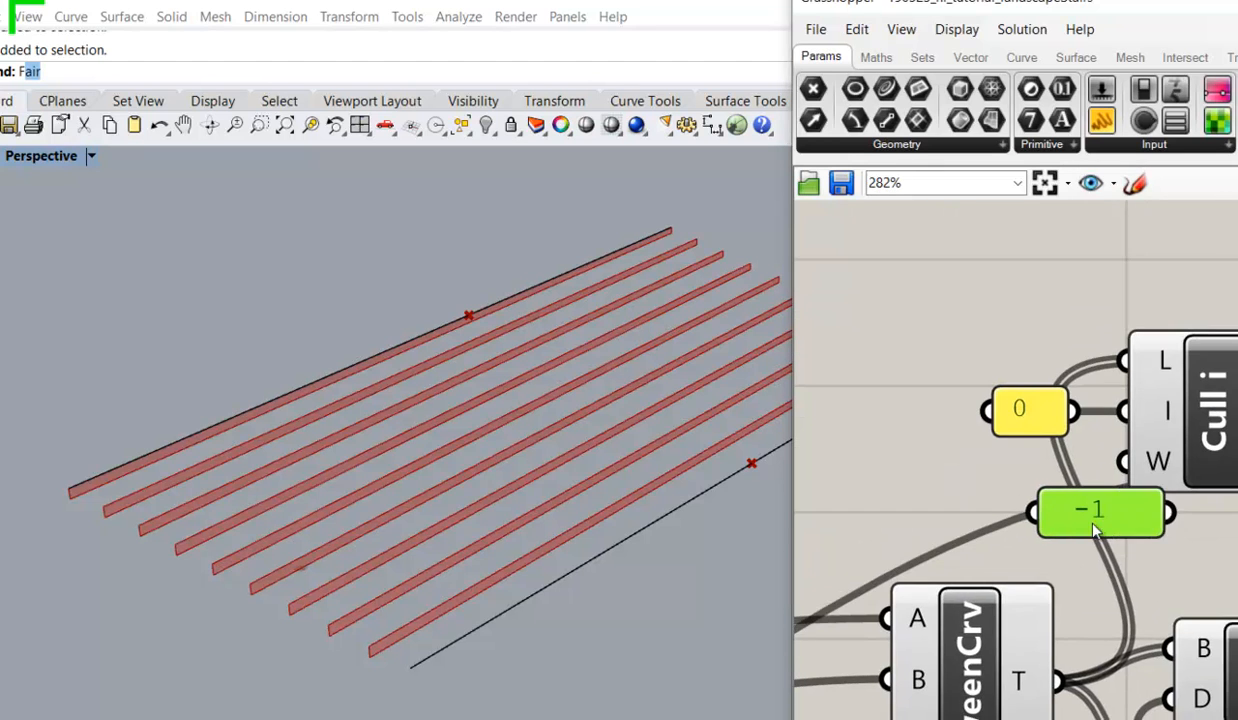
drag(1100, 512, 1215, 540)
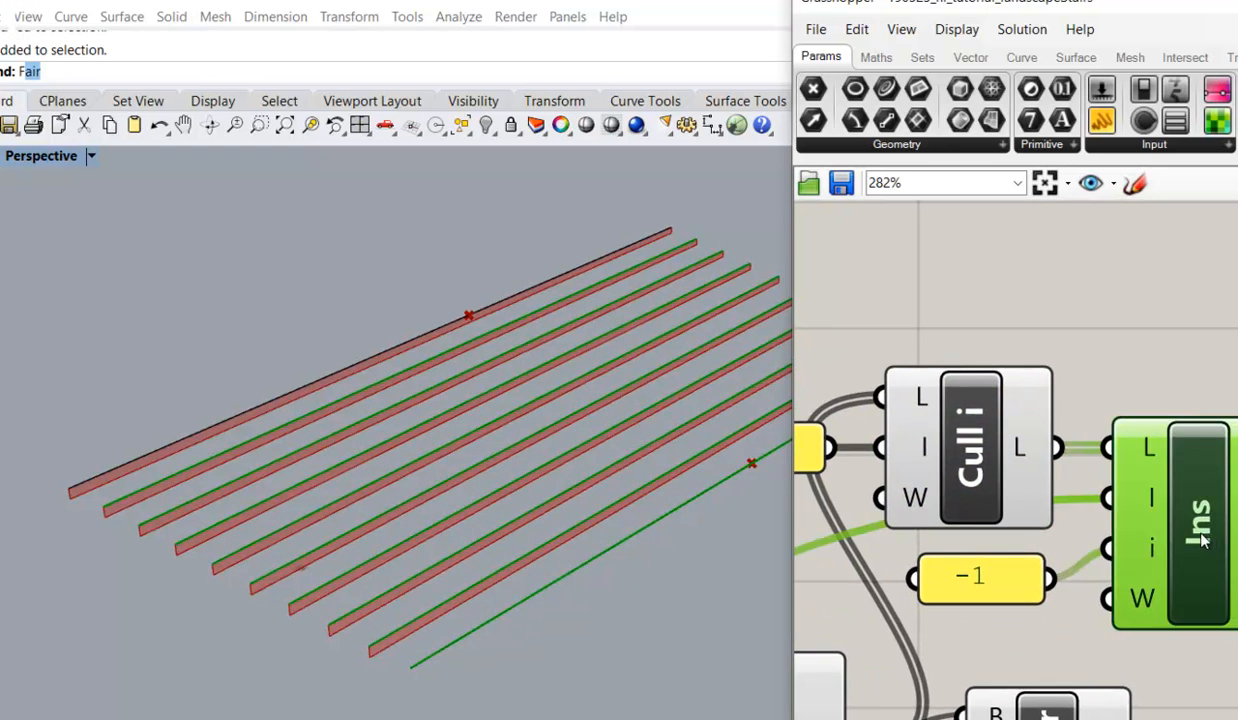
Graft the edited and moved curve lists into a Loft with a results panel
scroll(down, 3)
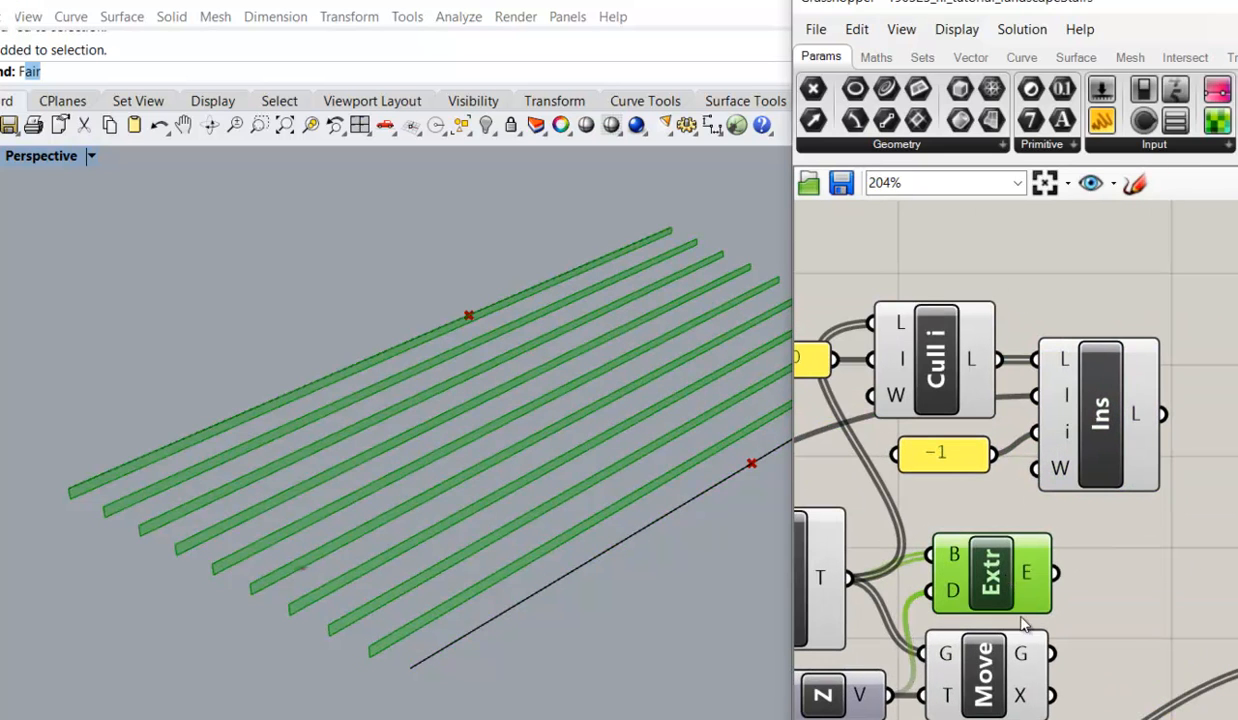
click(985, 672)
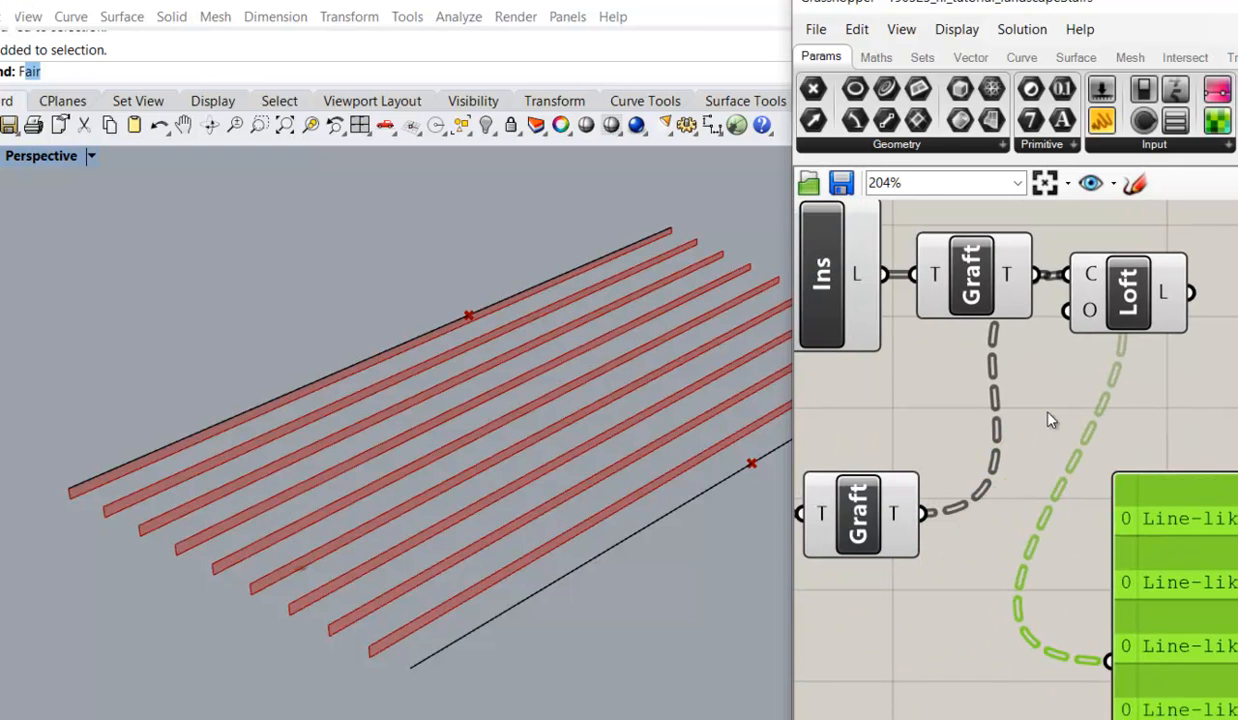
Add Simplify Tree after the grafted curves and view the lofted treads
text(simp)
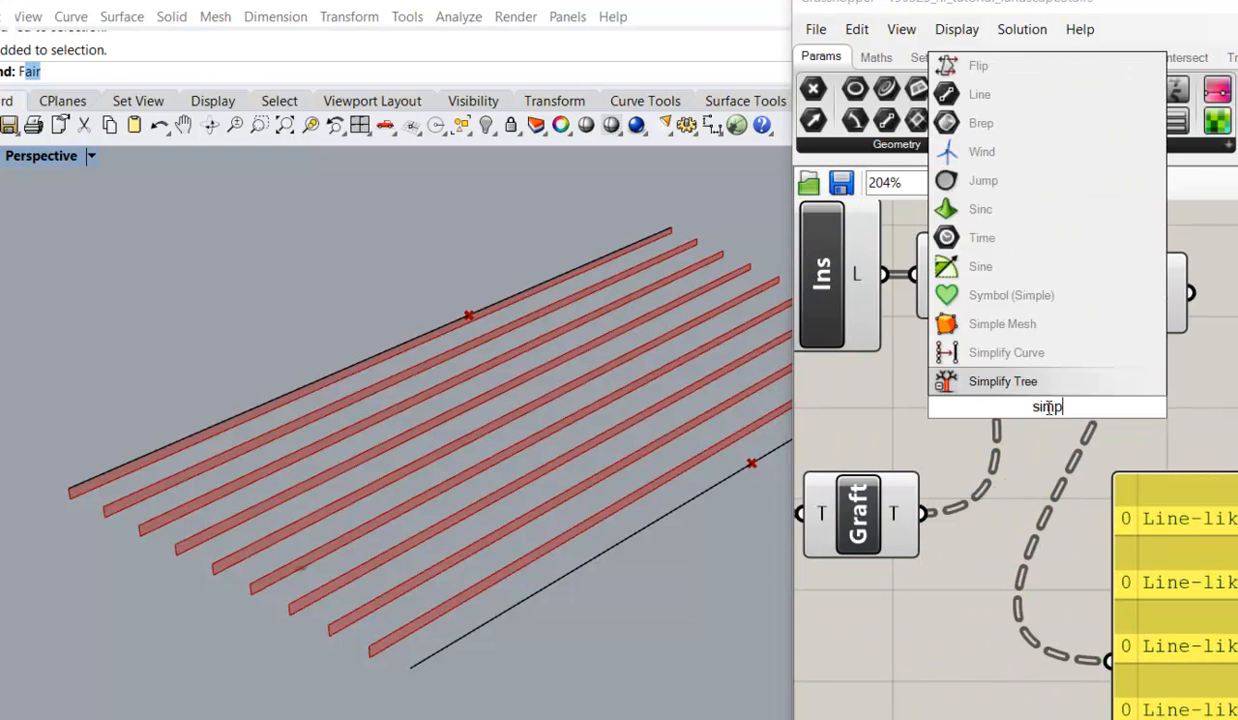
click(1002, 381)
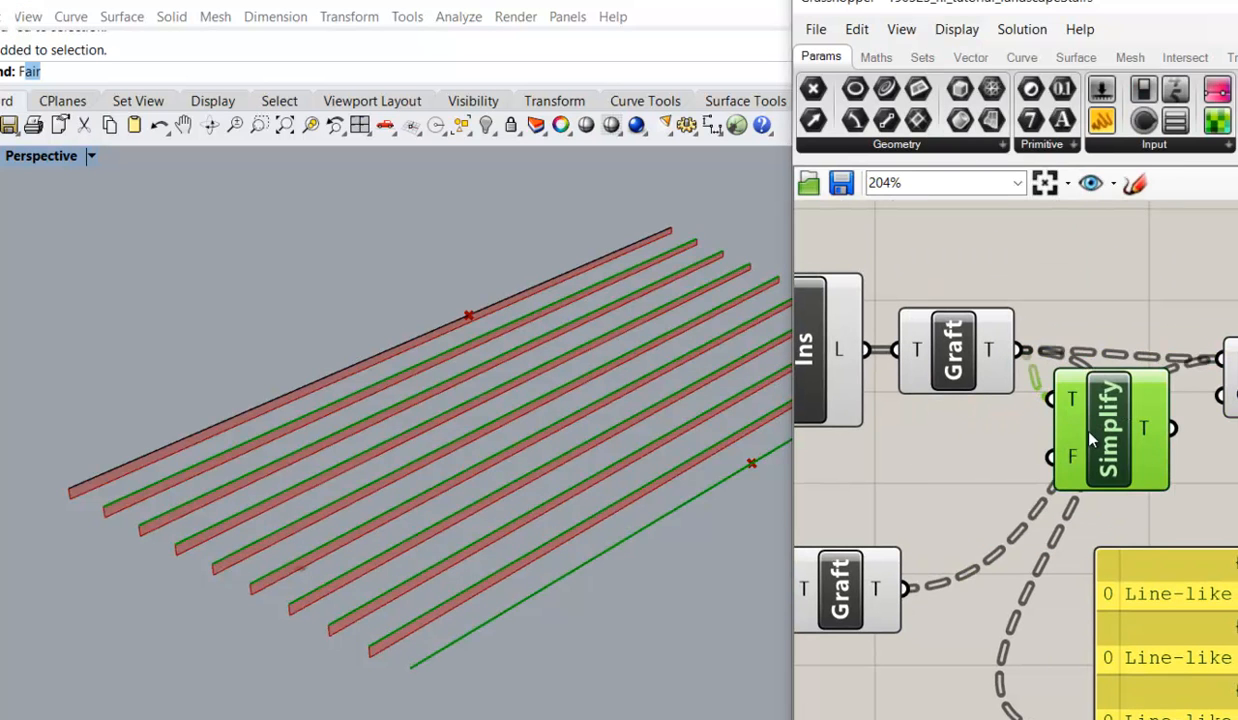
drag(1110, 430, 1005, 565)
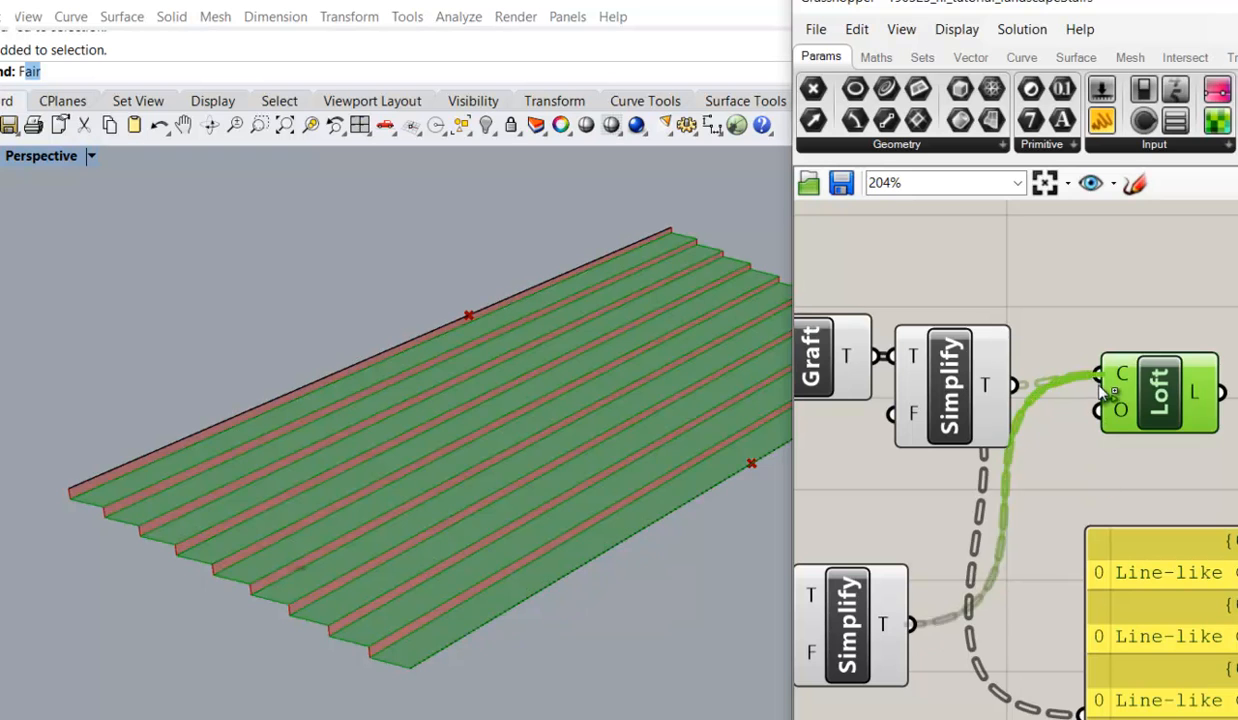
scroll(down, 3)
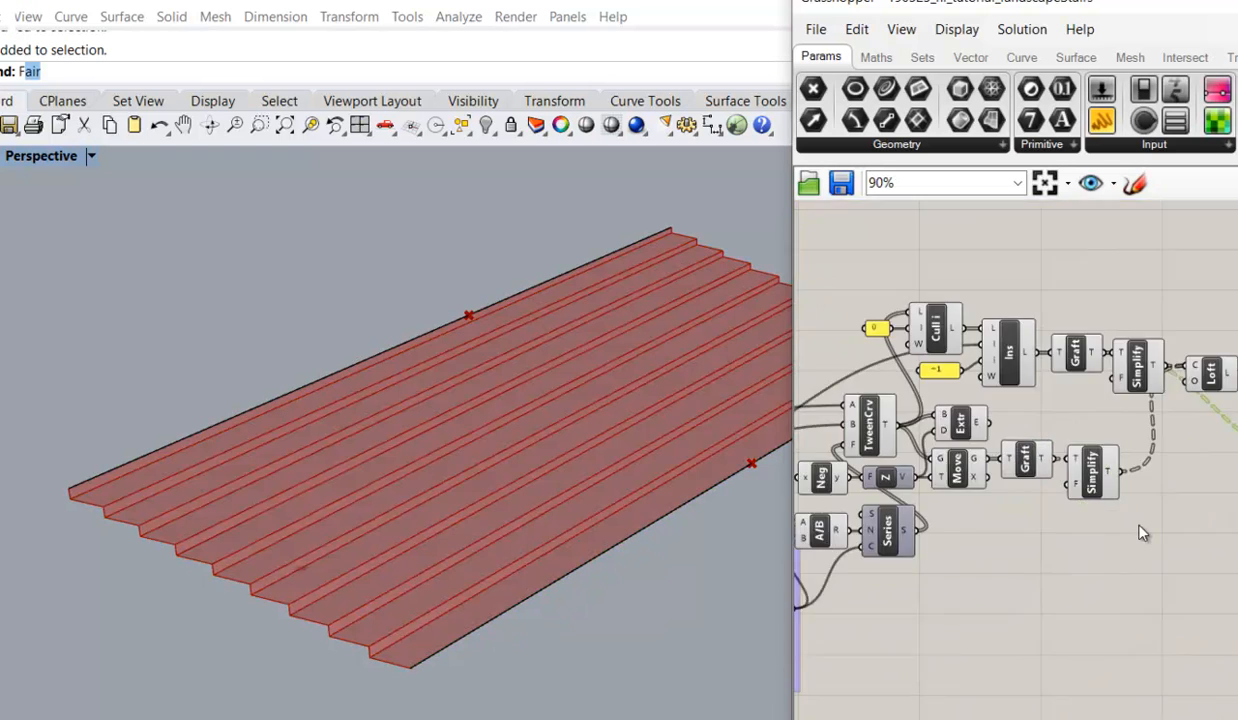
click(958, 425)
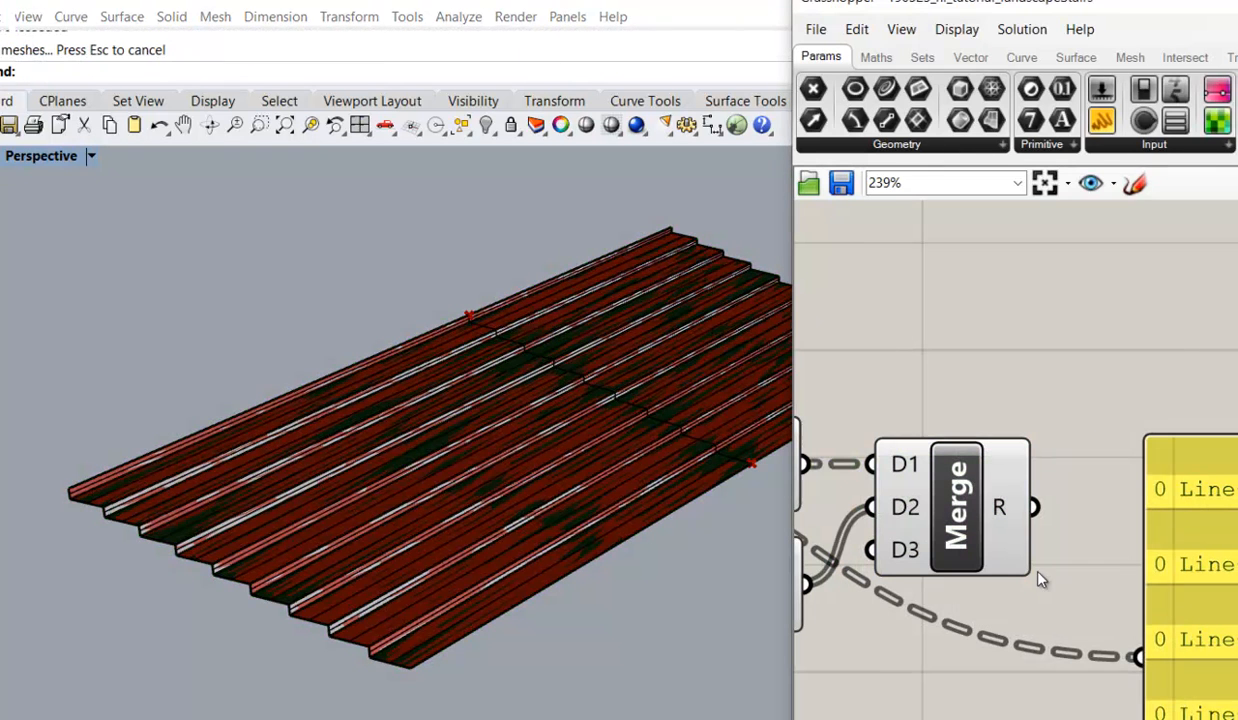
mouse_move(627, 590)
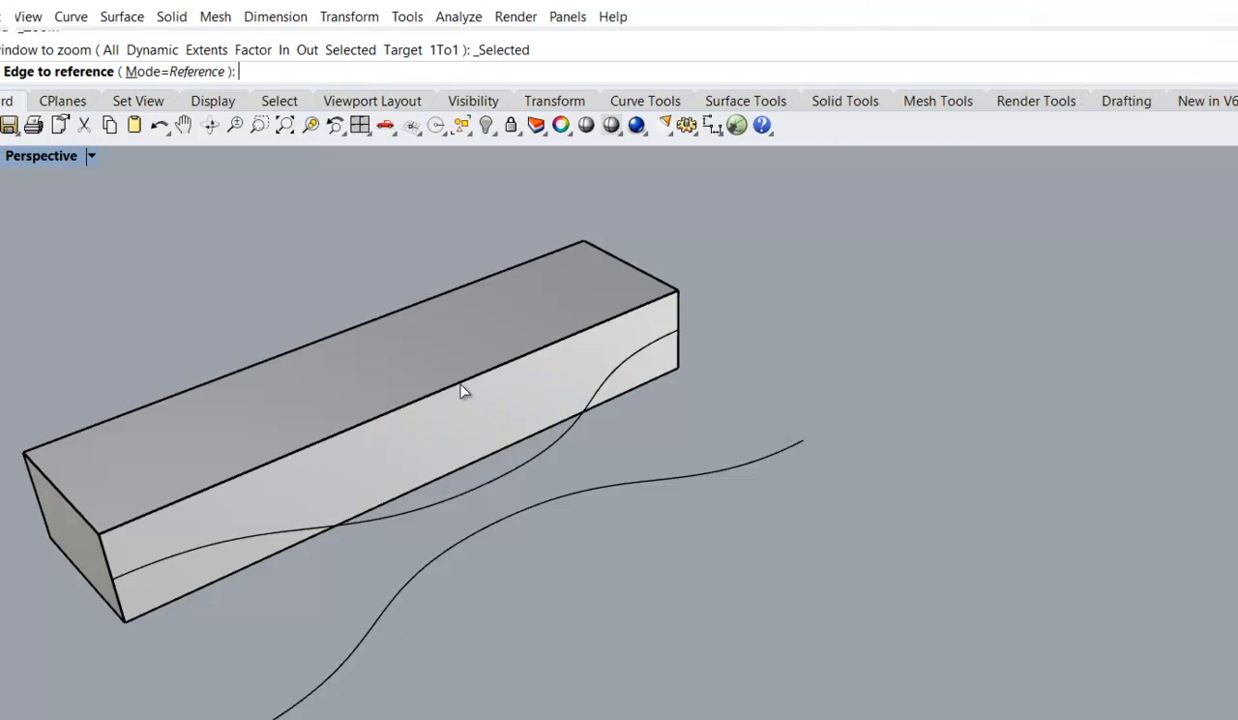
Re-reference the Curve parameters to the test block's curved edge curves
click(967, 605)
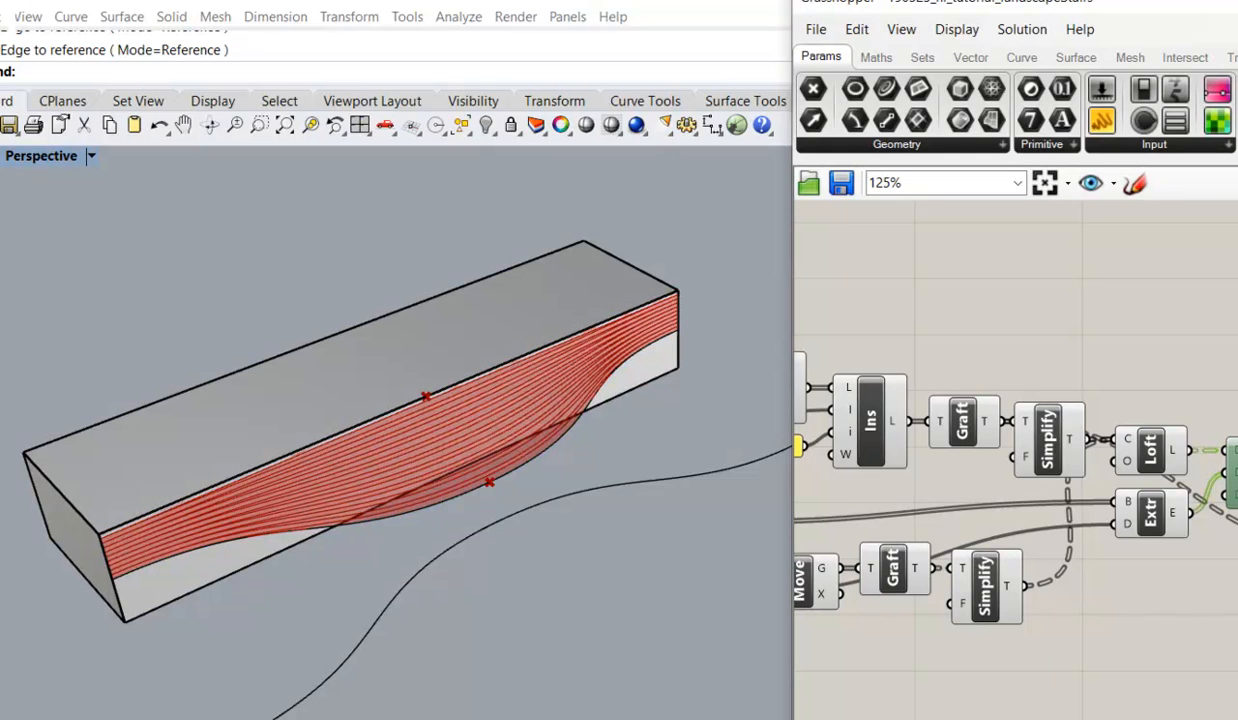
right_click(1150, 450)
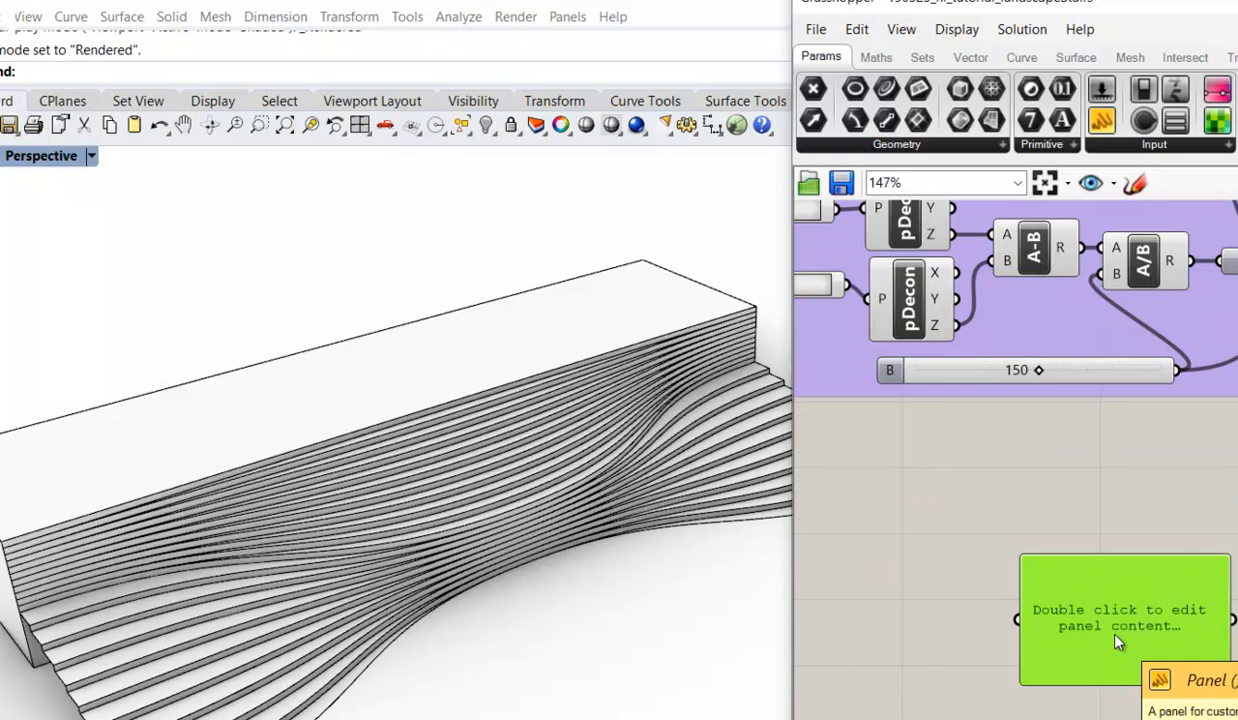
double_click(1120, 617)
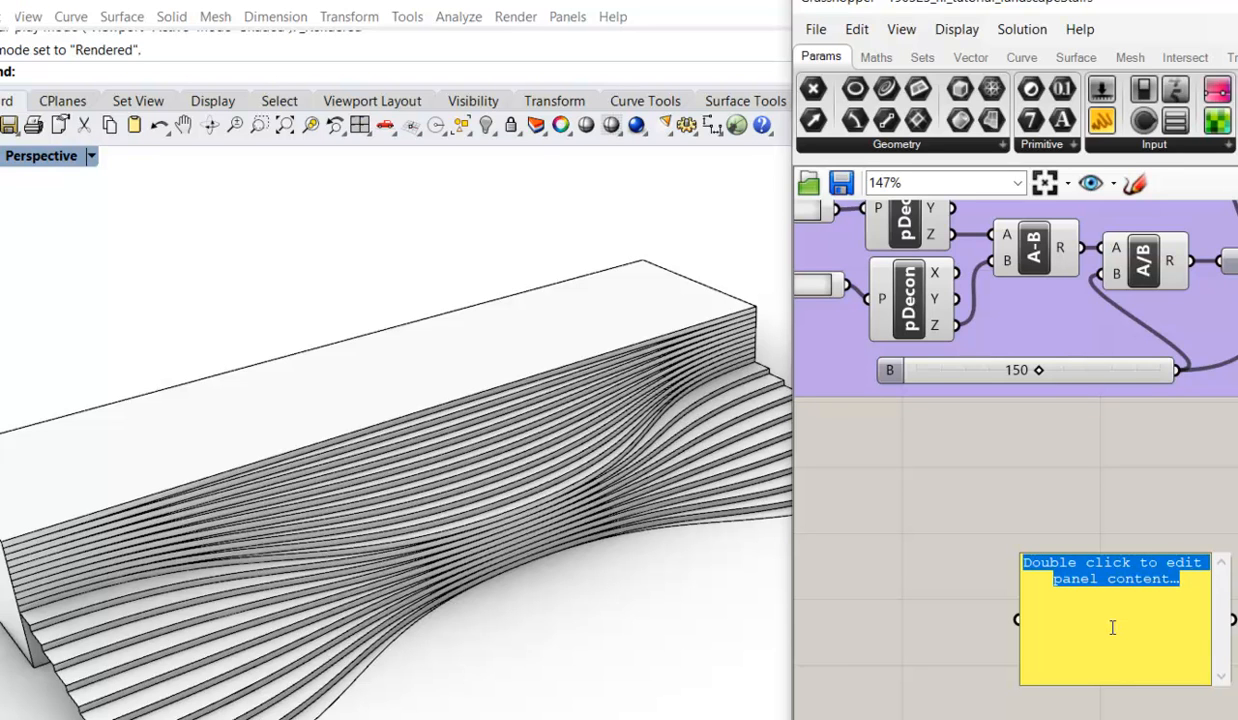
text(www)
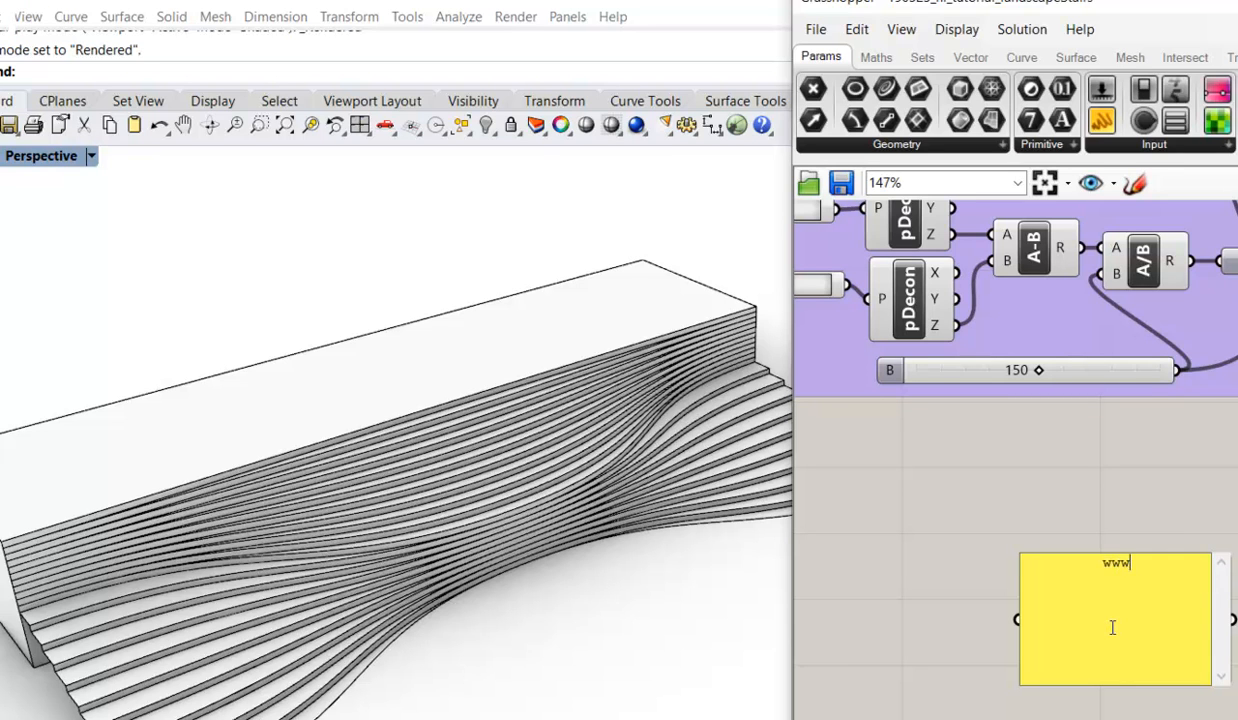
text(.hacke)
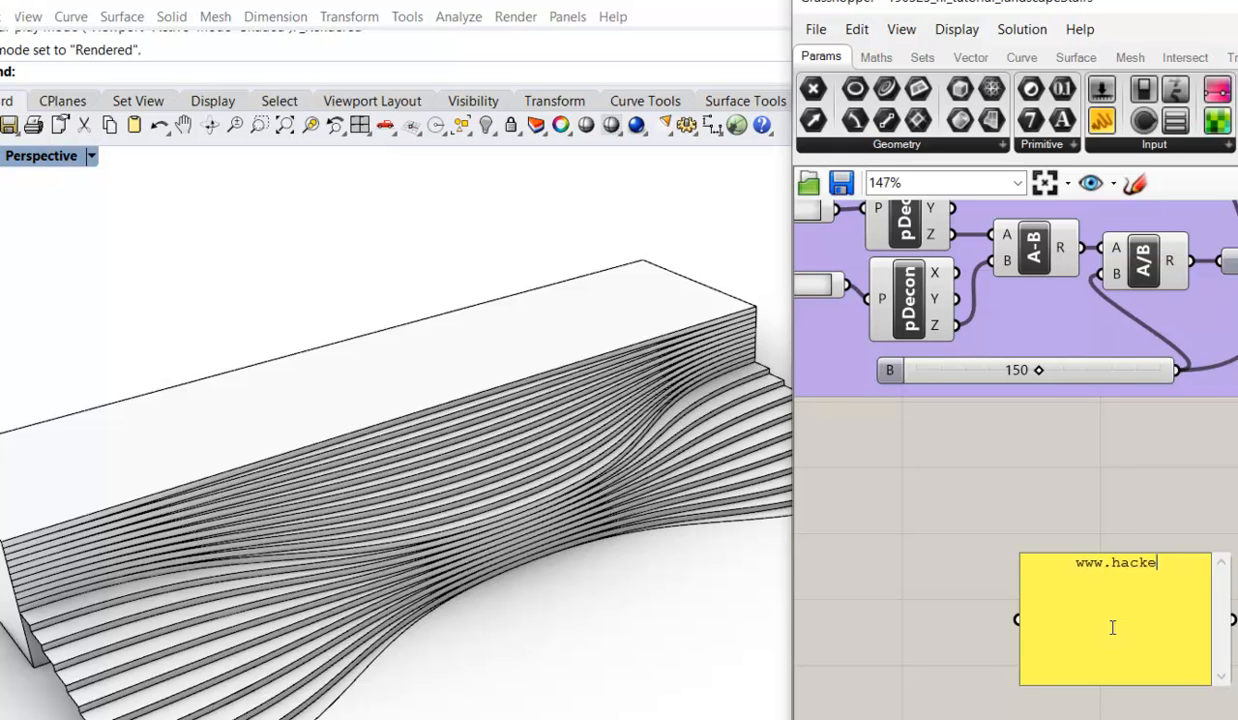
text(nli.com)
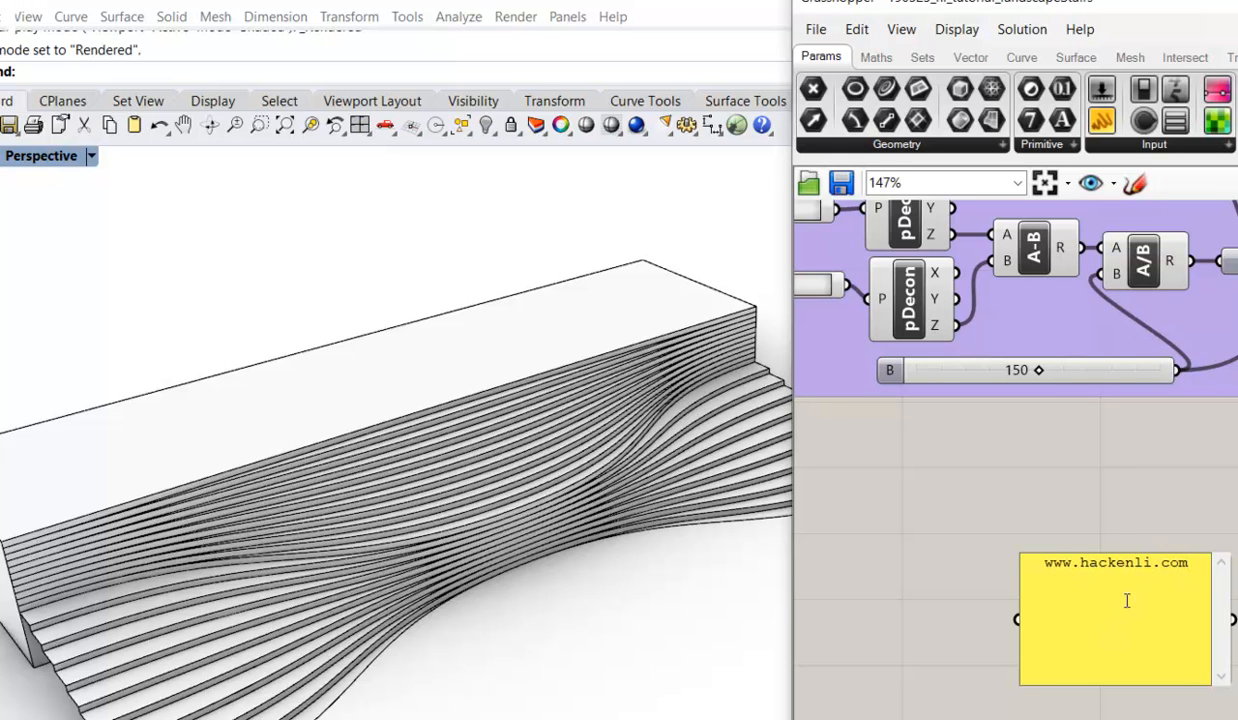